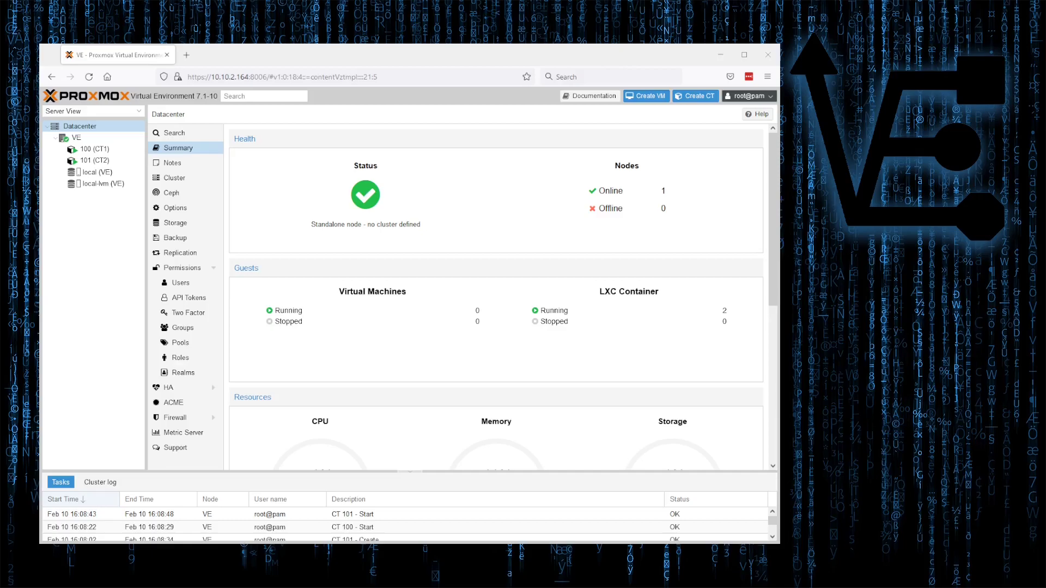
Step: Select container 100 (CT1) in the server tree to reach its backup list
{"action": "left_click", "coordinate": [93, 160]}
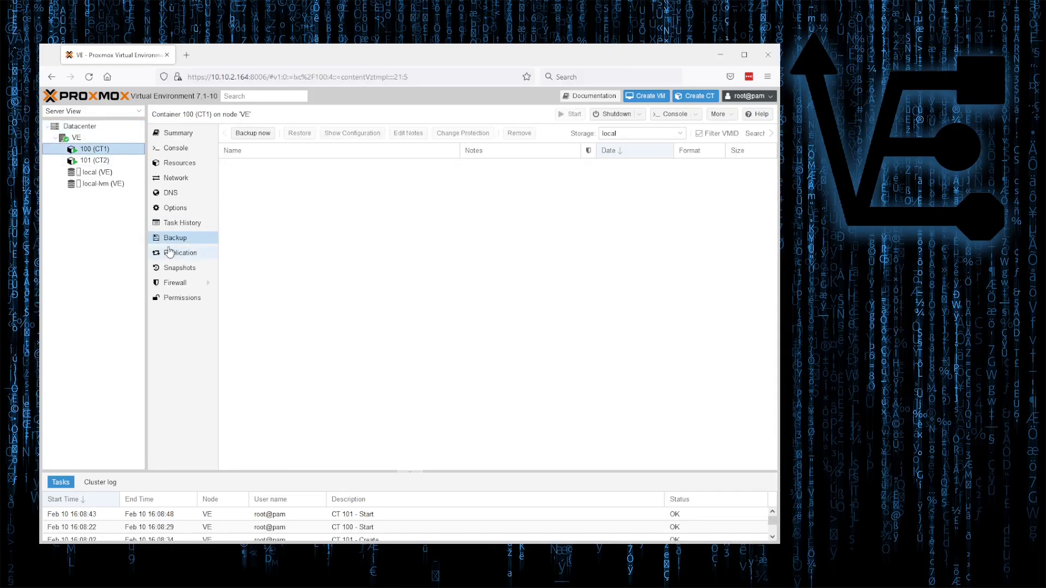
{"action": "mouse_move", "coordinate": [190, 222]}
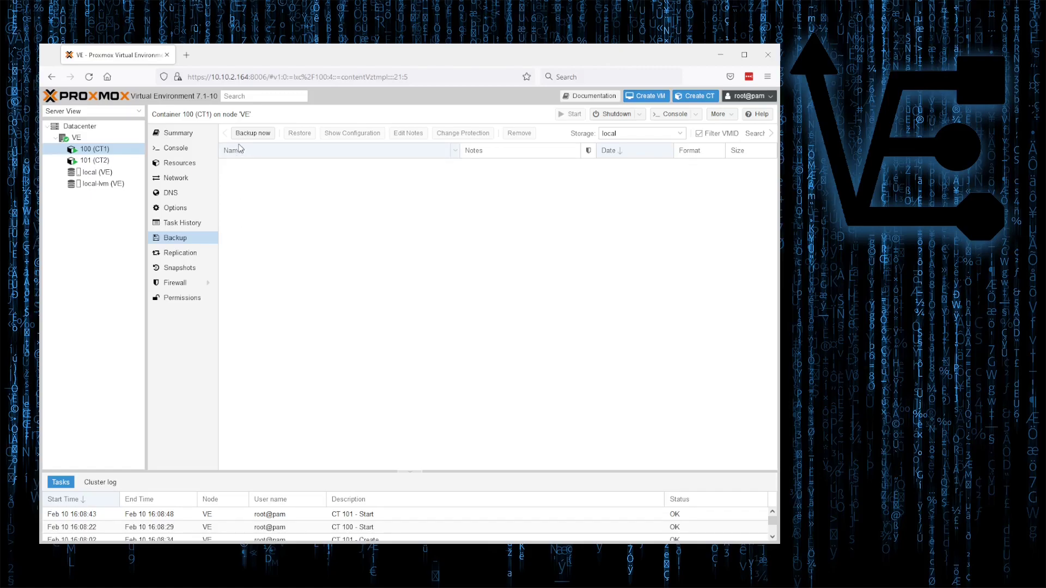
Step: Start a Backup now for CT 100 on local storage, snapshot mode, ZSTD compression
{"action": "left_click", "coordinate": [252, 133]}
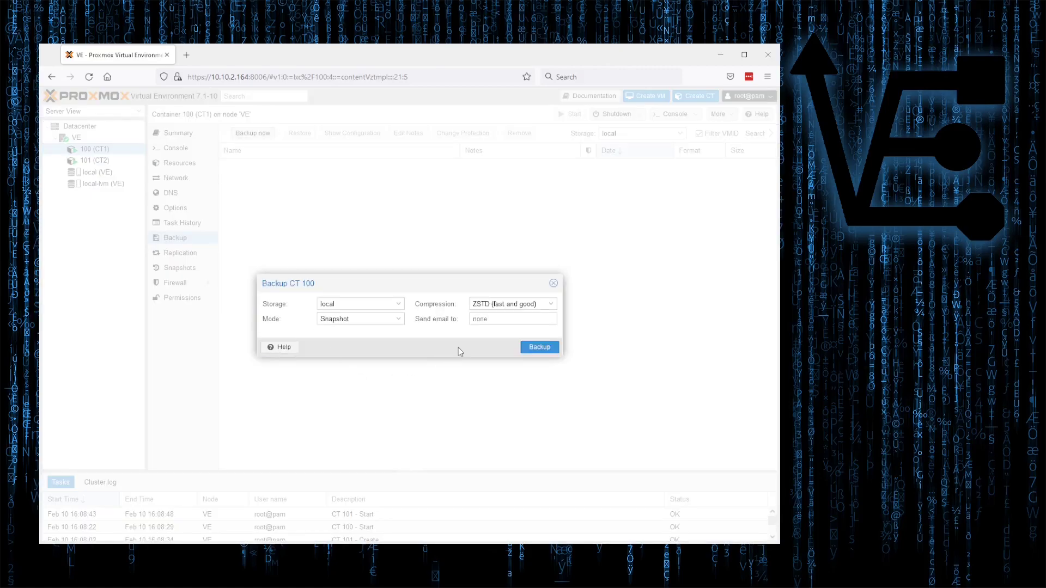
{"action": "mouse_move", "coordinate": [489, 316]}
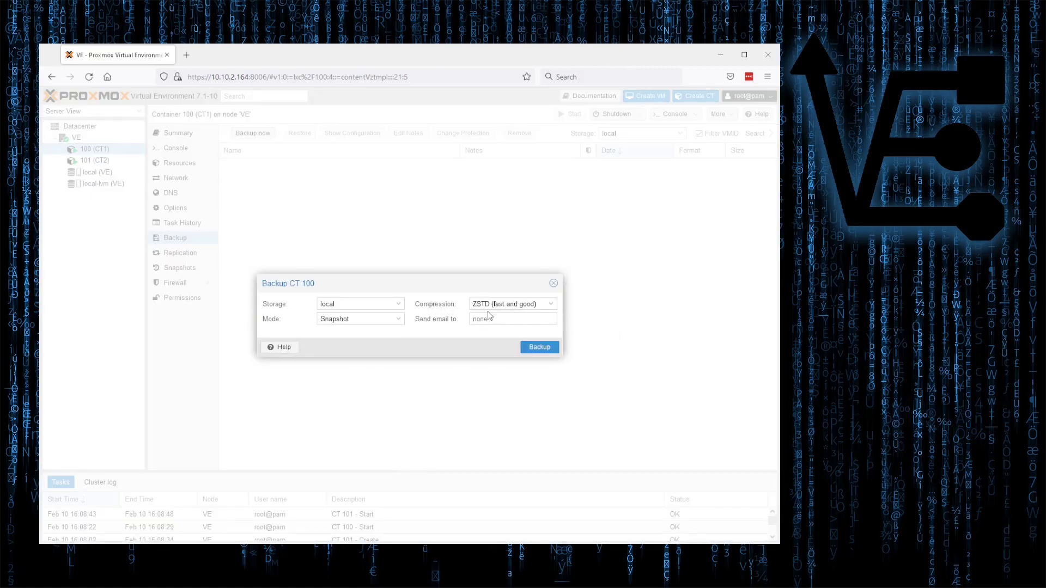
{"action": "left_click", "coordinate": [399, 304]}
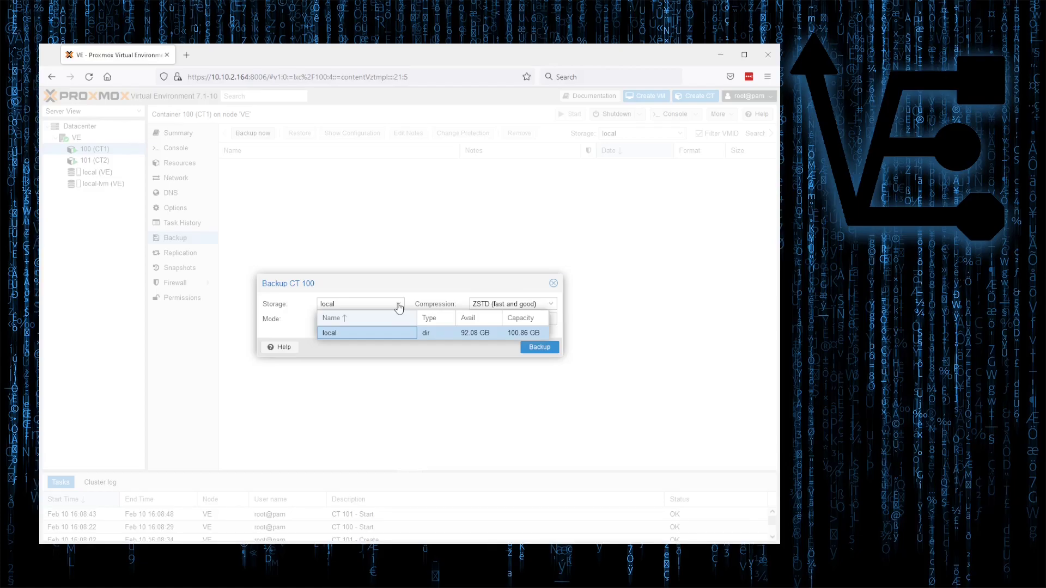
{"action": "mouse_move", "coordinate": [401, 309]}
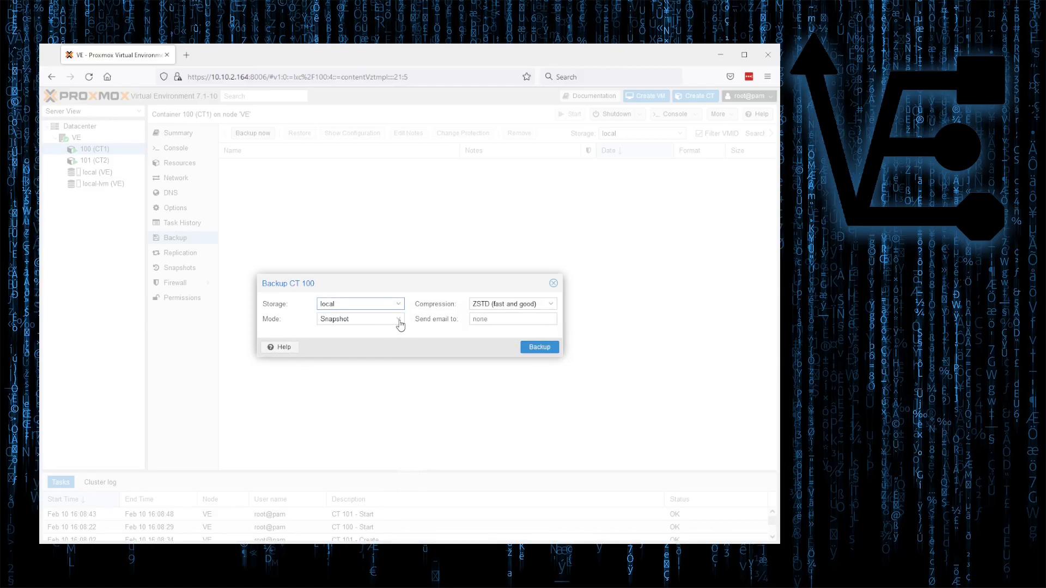
{"action": "left_click", "coordinate": [399, 318]}
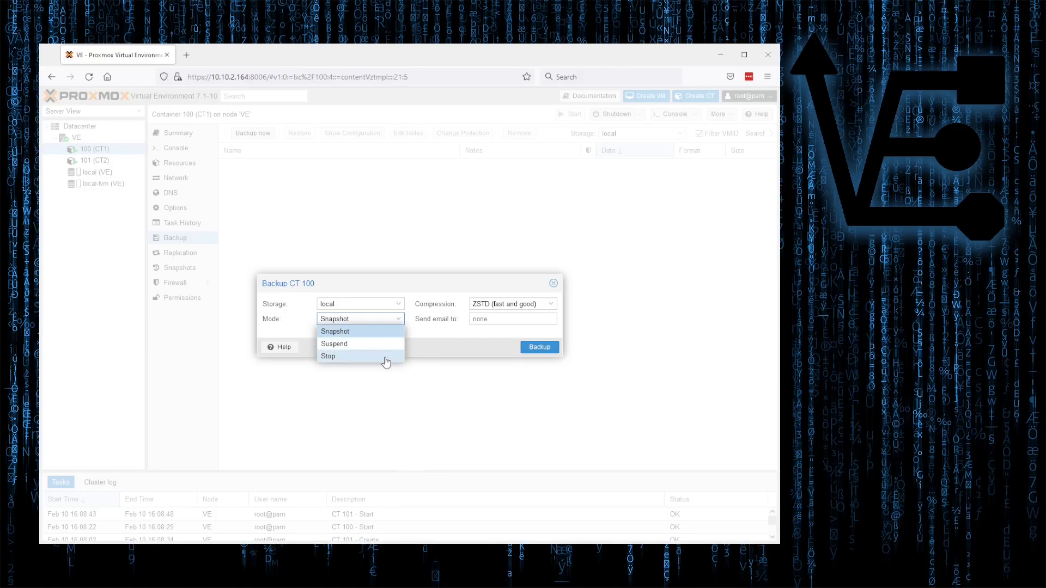
{"action": "mouse_move", "coordinate": [391, 331]}
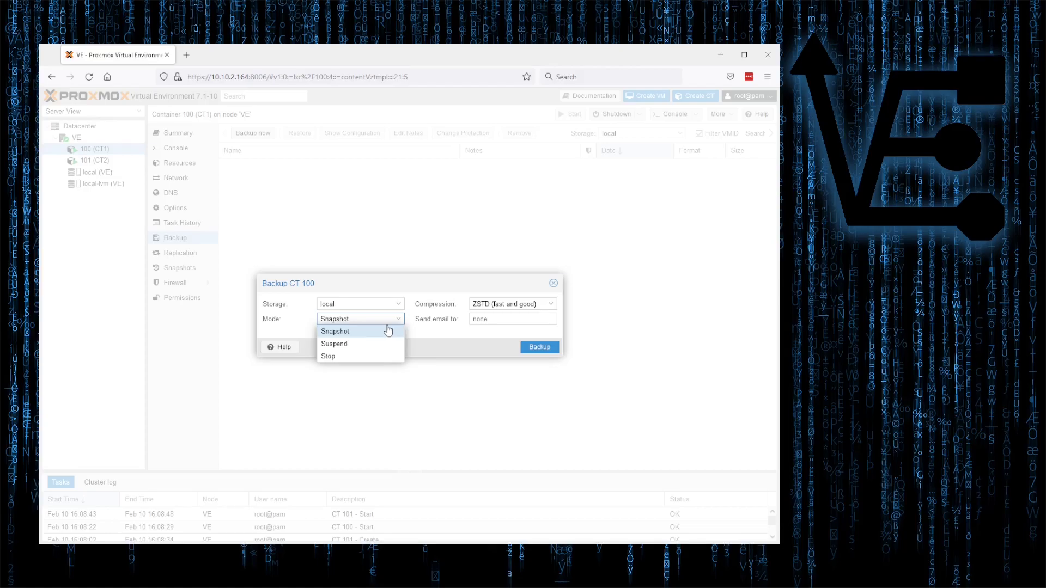
{"action": "mouse_move", "coordinate": [385, 343]}
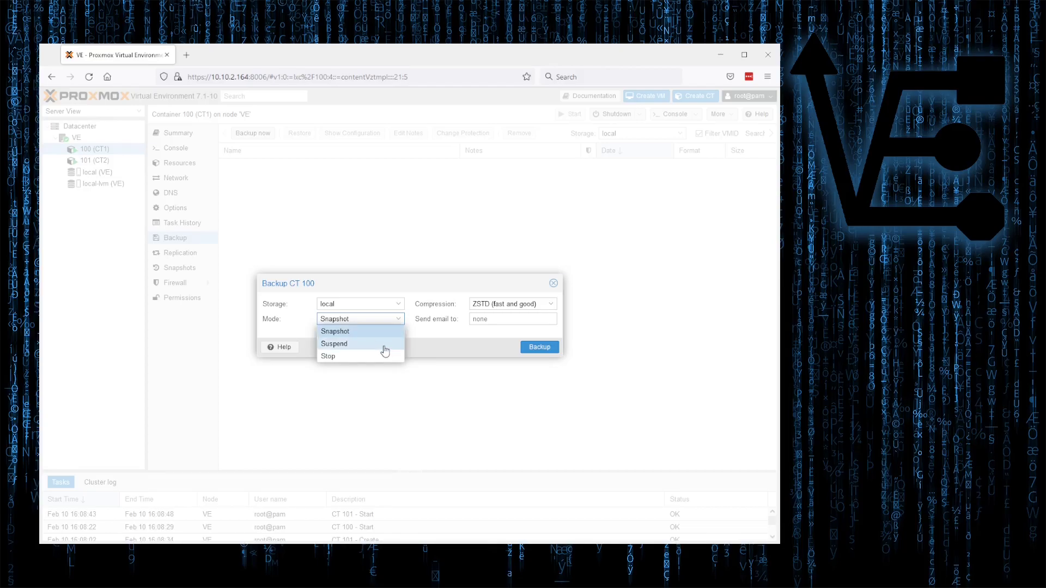
{"action": "mouse_move", "coordinate": [384, 355]}
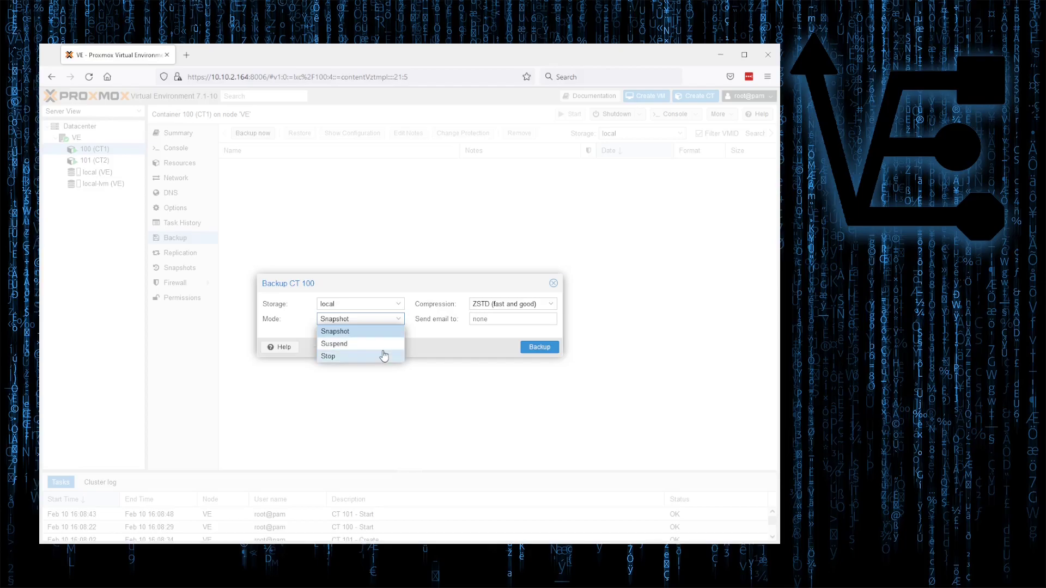
{"action": "left_click", "coordinate": [334, 332]}
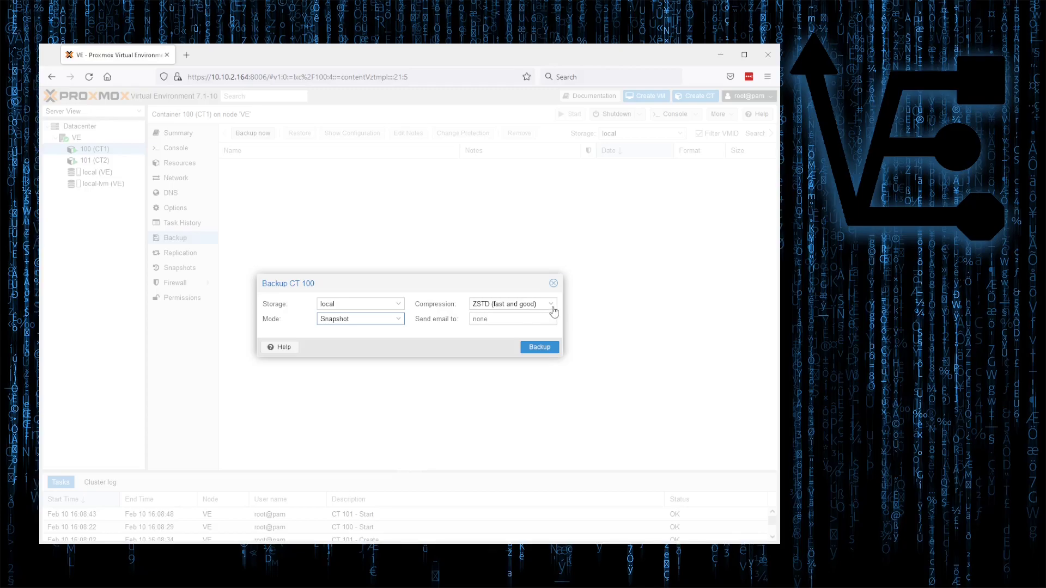
{"action": "left_click", "coordinate": [552, 304]}
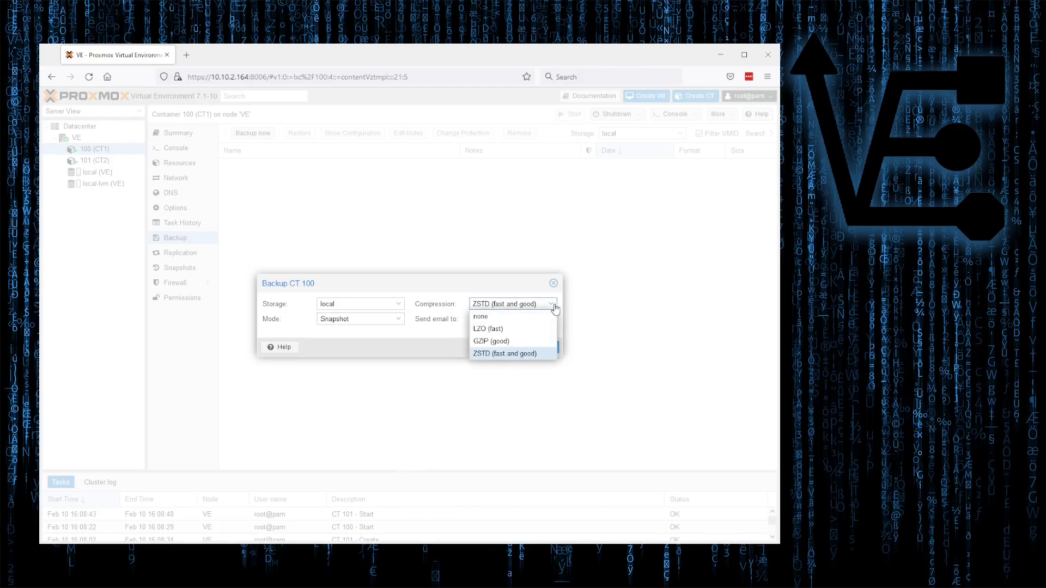
{"action": "mouse_move", "coordinate": [545, 359]}
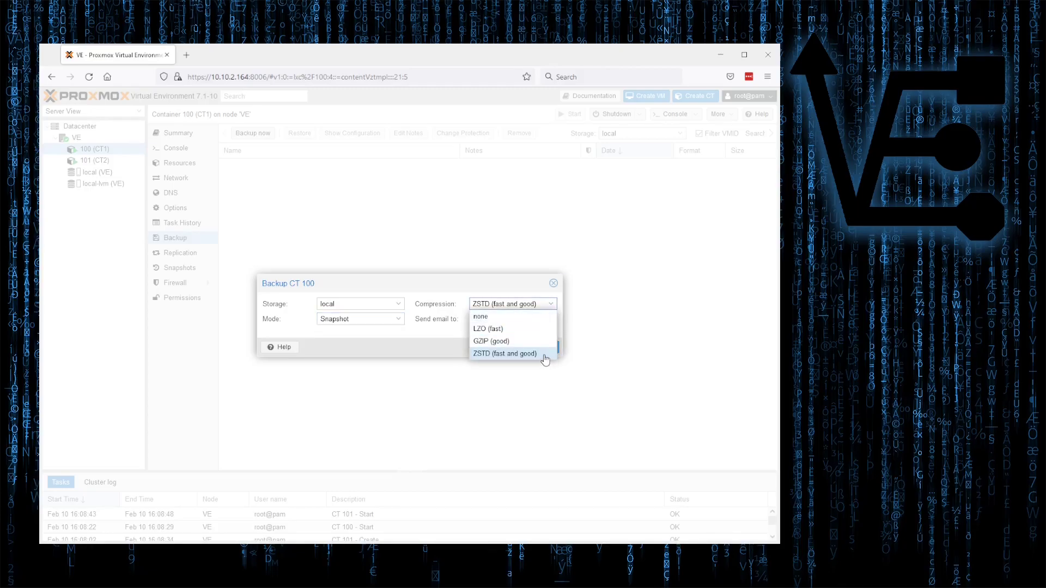
{"action": "mouse_move", "coordinate": [544, 356]}
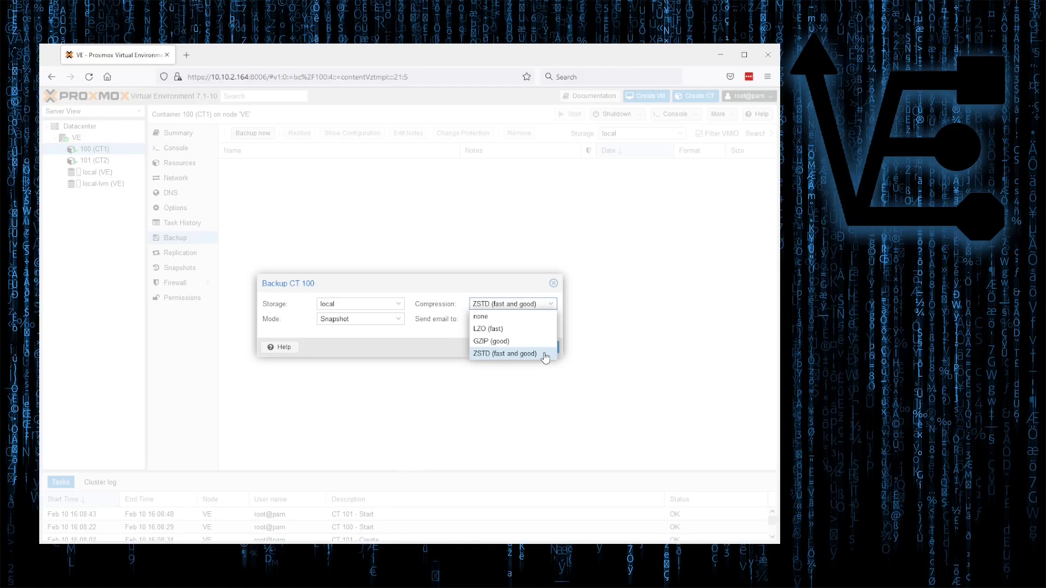
{"action": "mouse_move", "coordinate": [543, 357]}
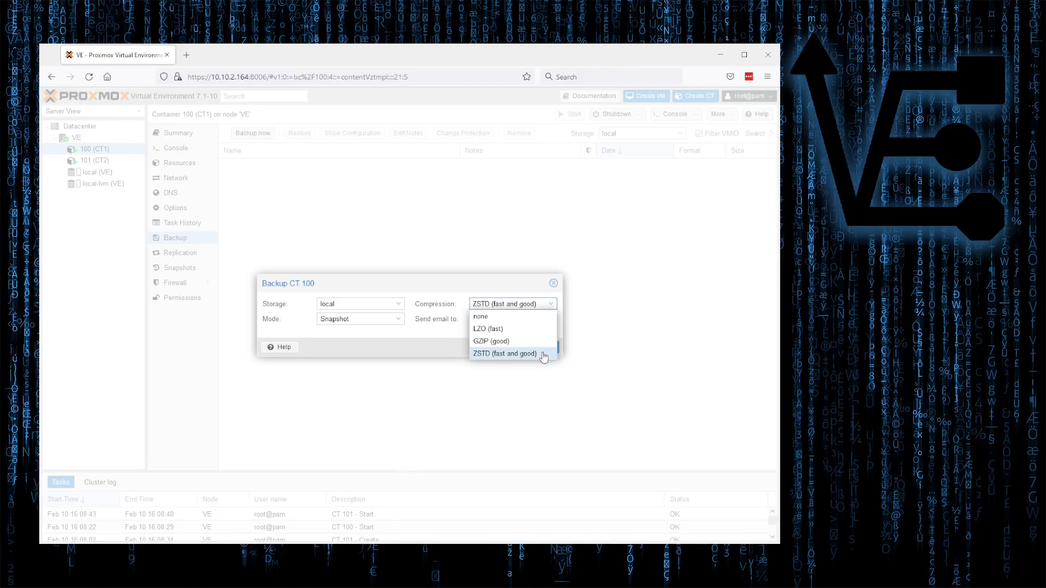
{"action": "left_click", "coordinate": [504, 353]}
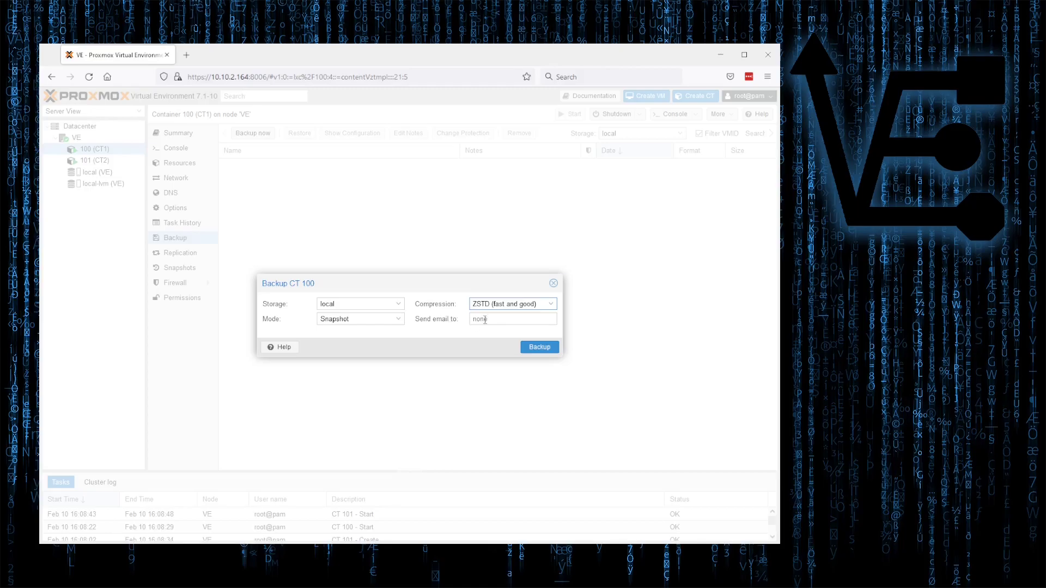
{"action": "mouse_move", "coordinate": [500, 304]}
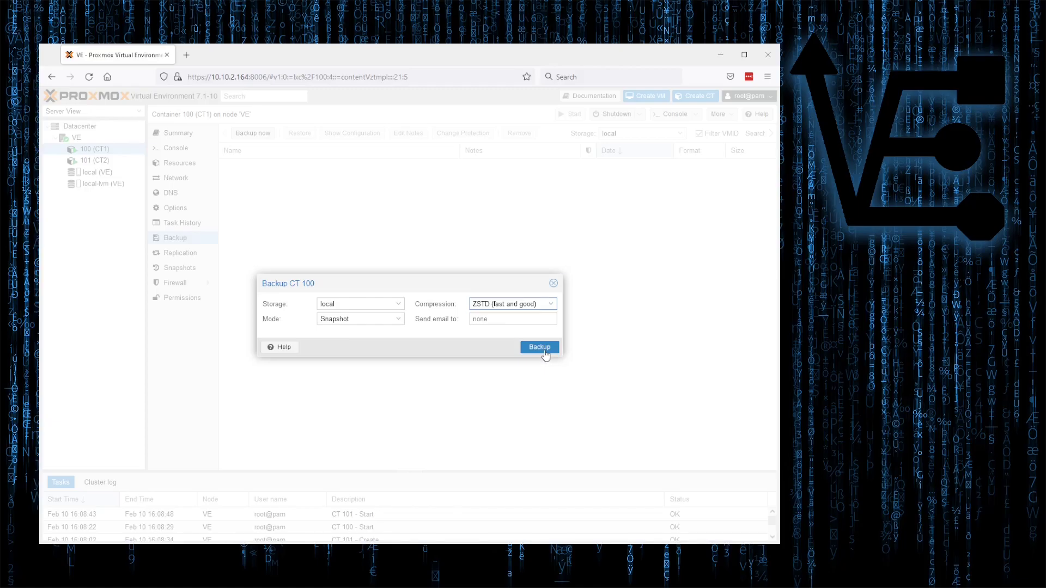
Step: Run the CT 100 backup and let the task finish with TASK OK
{"action": "left_click", "coordinate": [539, 346]}
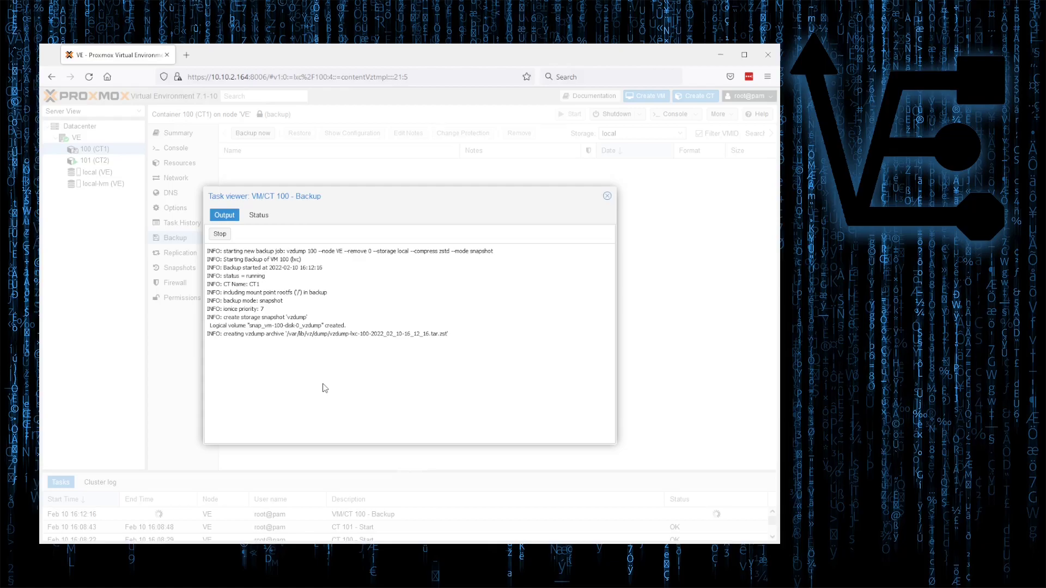
{"action": "mouse_move", "coordinate": [80, 161]}
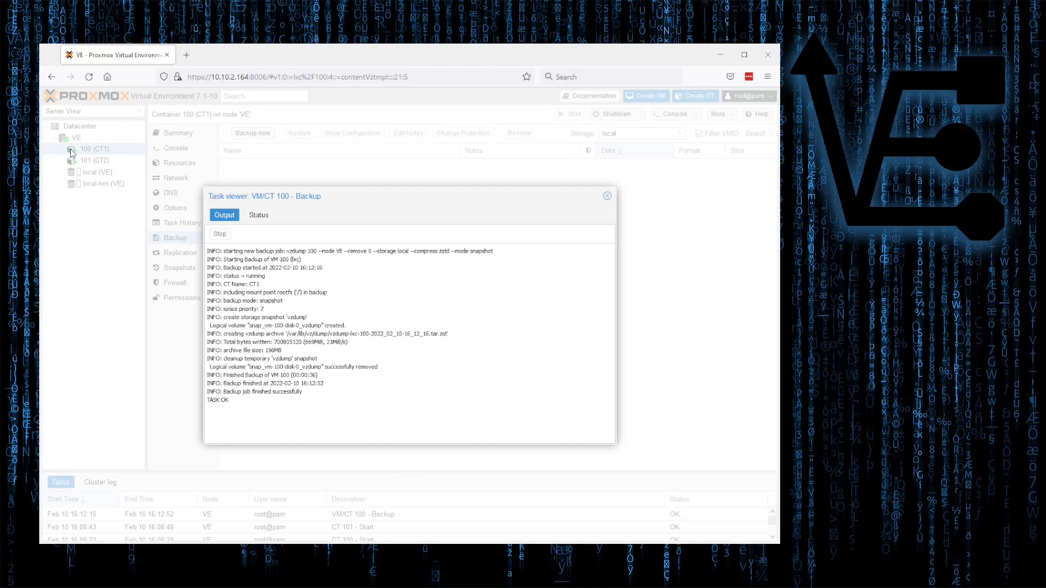
{"action": "mouse_move", "coordinate": [607, 196]}
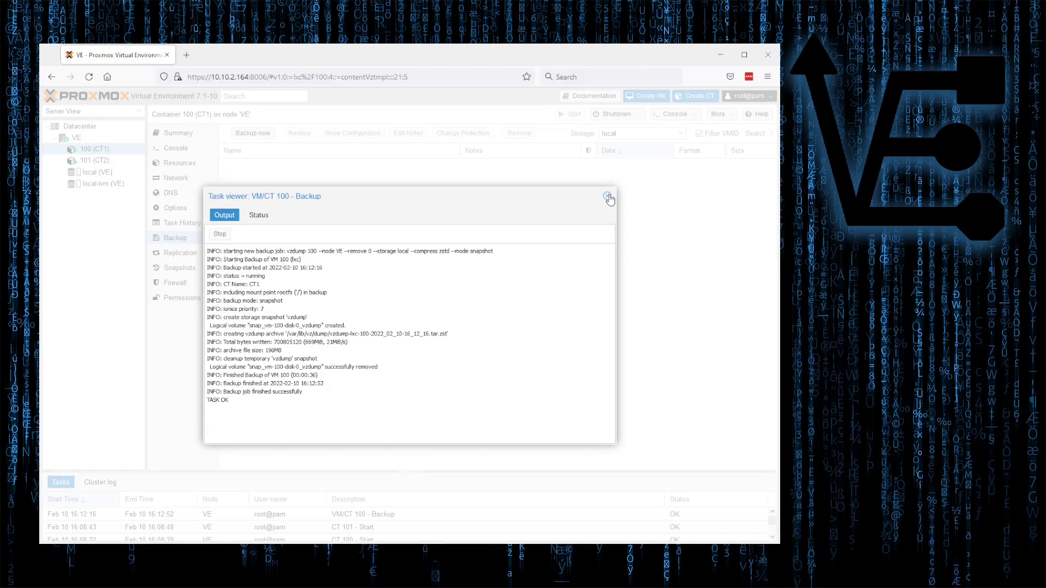
Step: Close the task log and attach the note 'CT1' to the new backup archive
{"action": "left_click", "coordinate": [608, 198]}
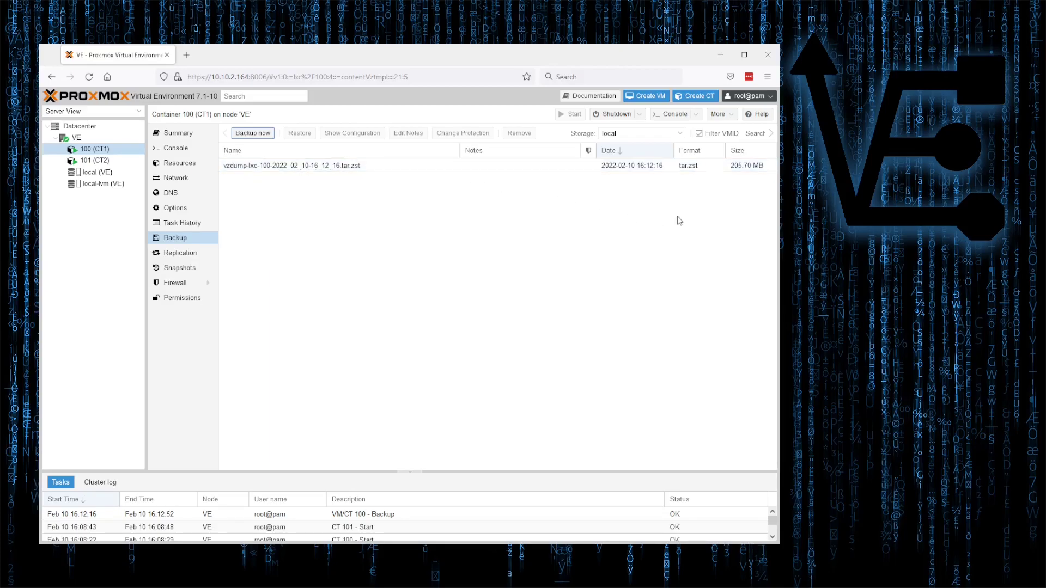
{"action": "left_click", "coordinate": [291, 166]}
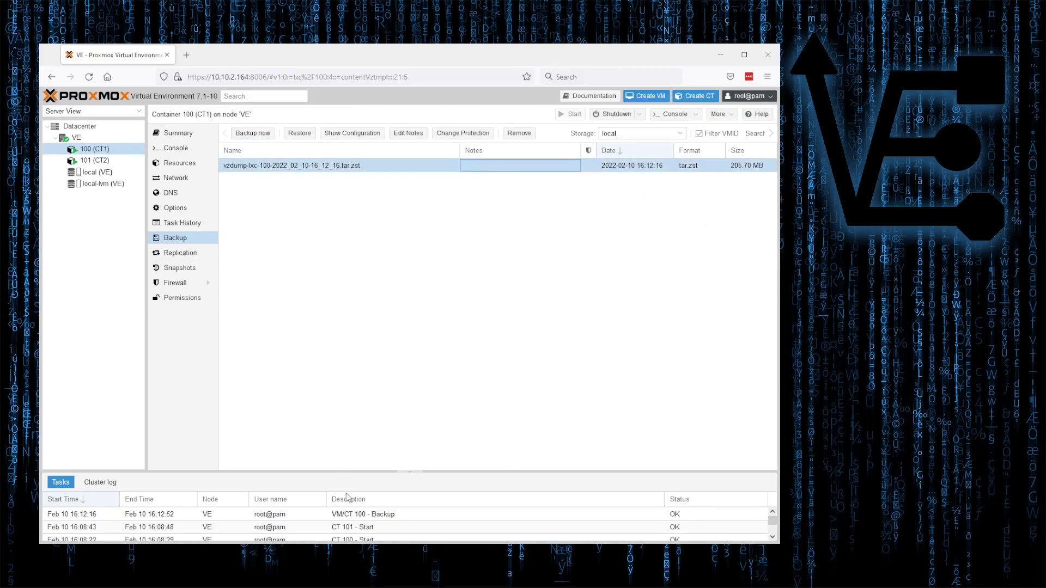
{"action": "left_click", "coordinate": [408, 133]}
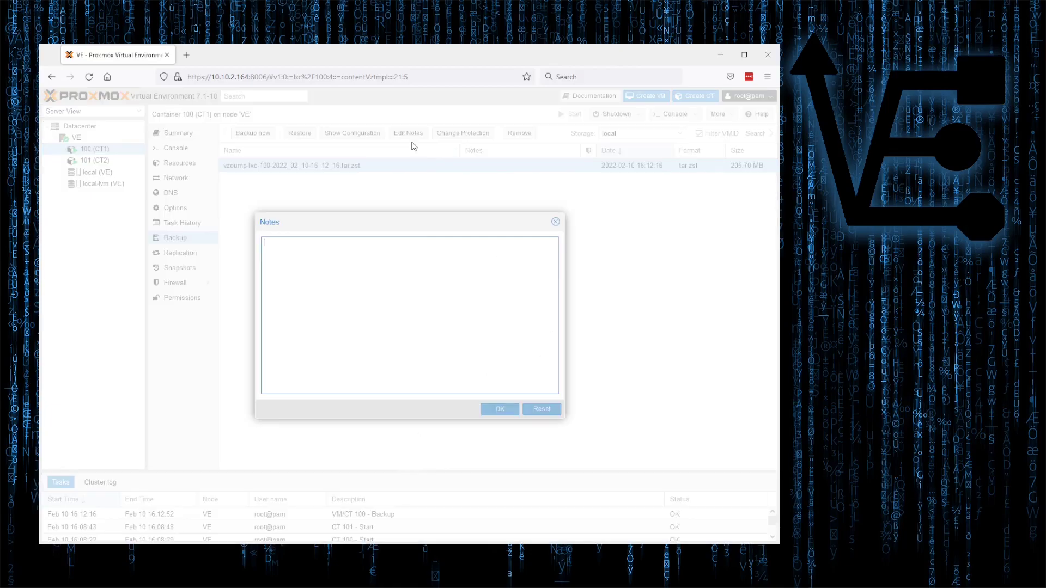
{"action": "mouse_move", "coordinate": [448, 291]}
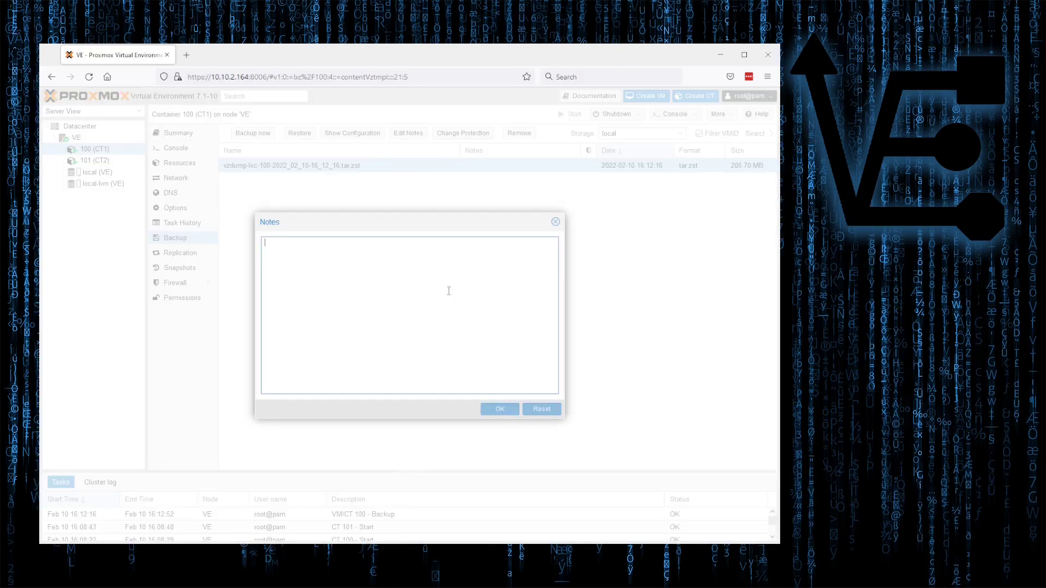
{"action": "type", "text": "CT1"}
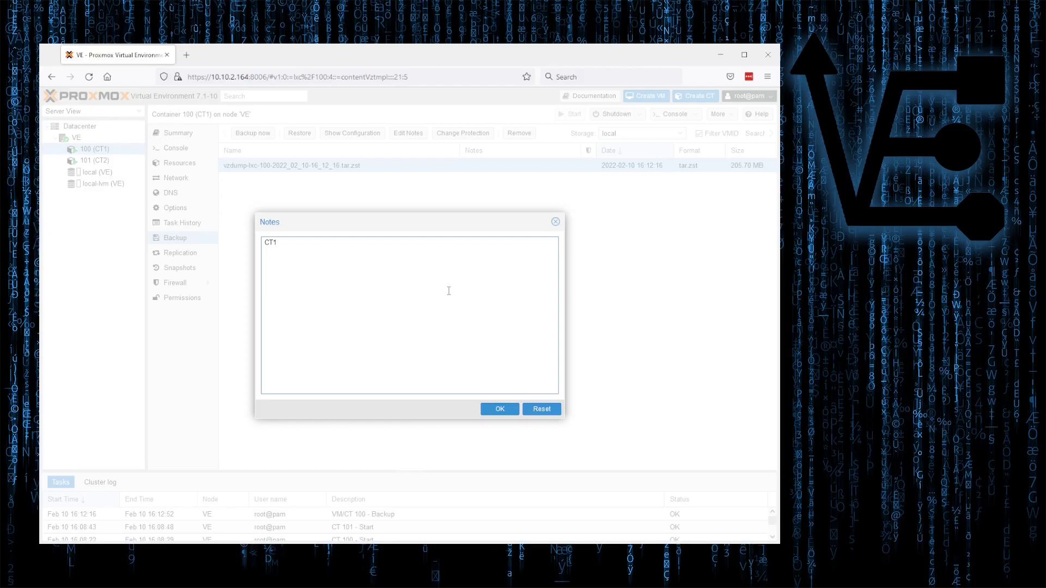
{"action": "left_click", "coordinate": [499, 408]}
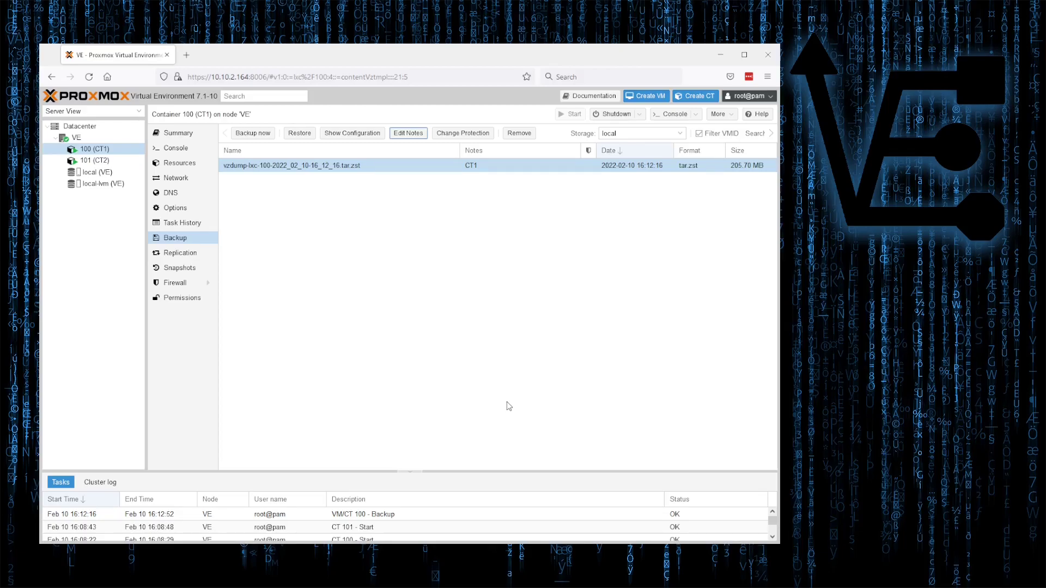
{"action": "mouse_move", "coordinate": [352, 133]}
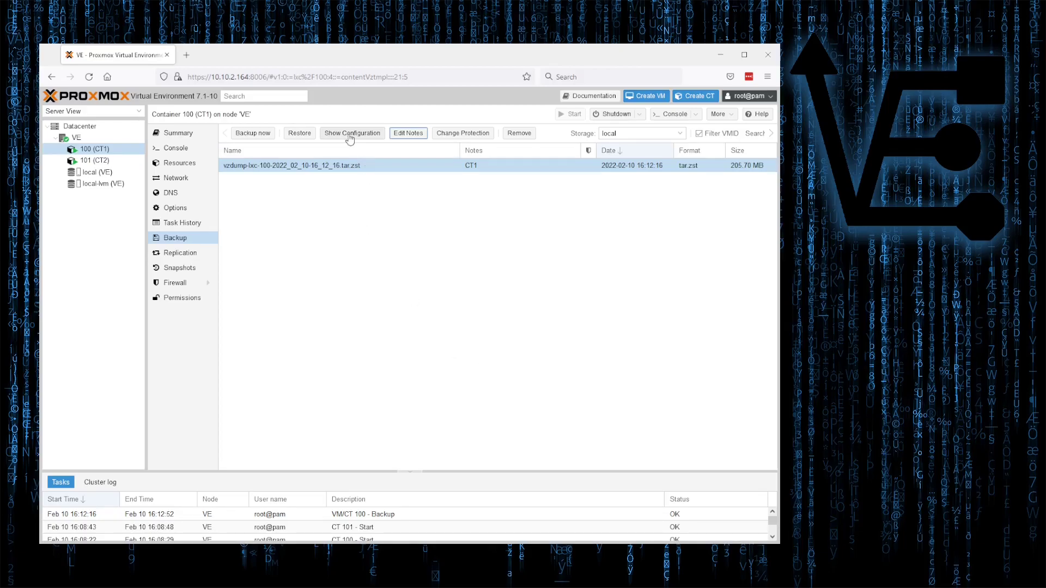
{"action": "left_click", "coordinate": [352, 133]}
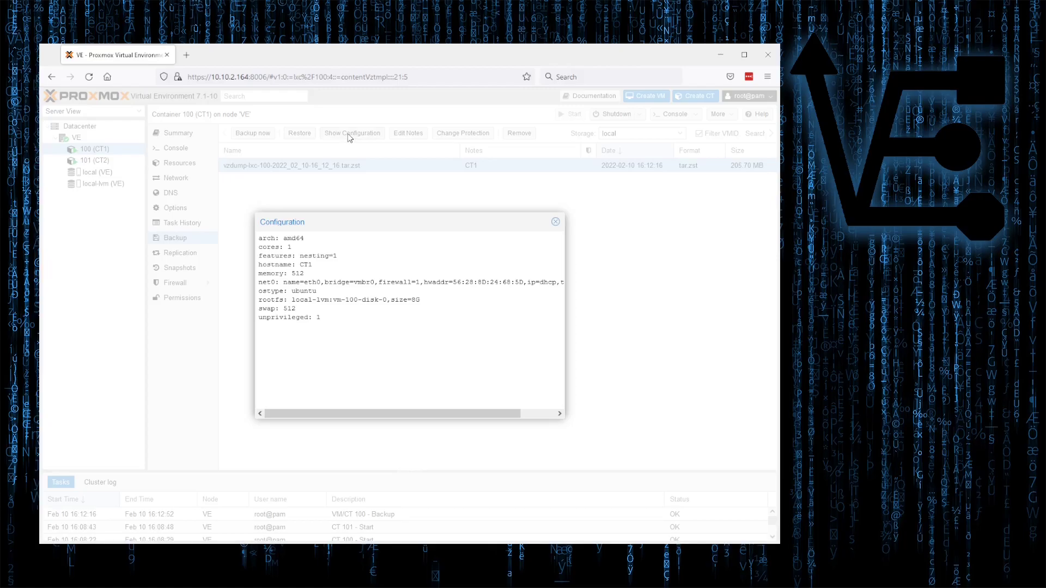
{"action": "mouse_move", "coordinate": [268, 263]}
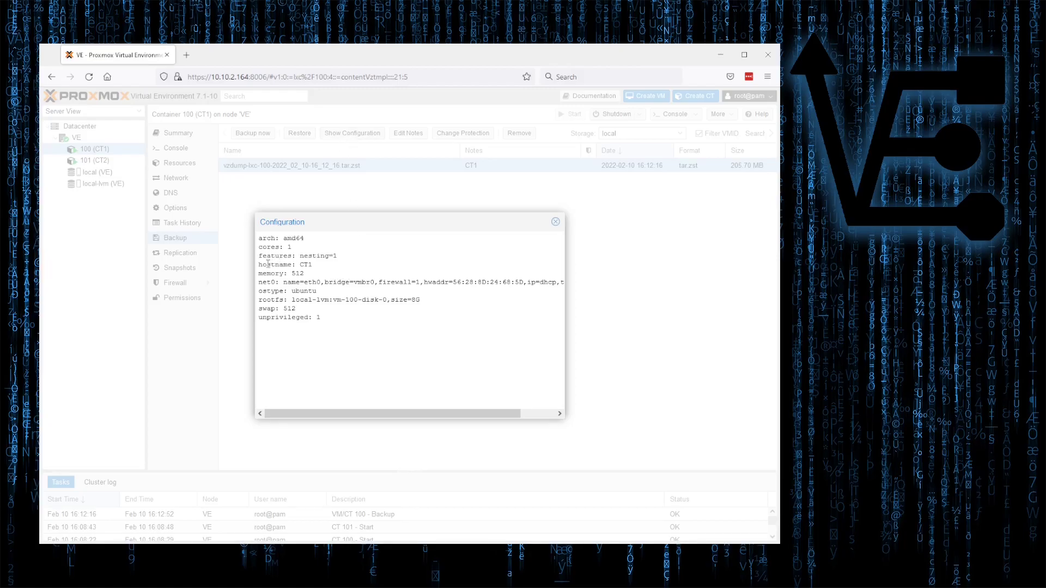
{"action": "double_click", "coordinate": [283, 264]}
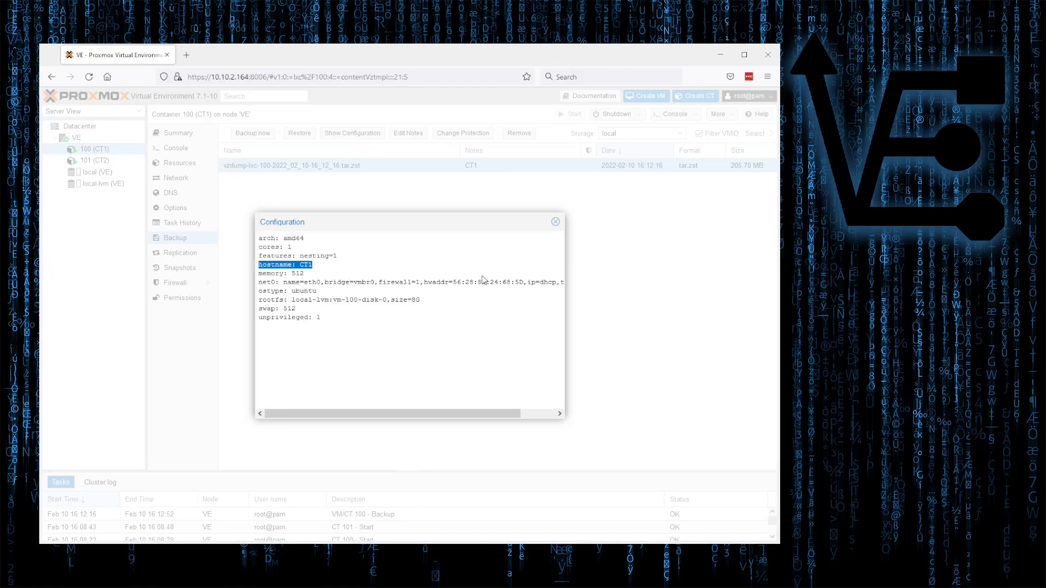
{"action": "mouse_move", "coordinate": [478, 403]}
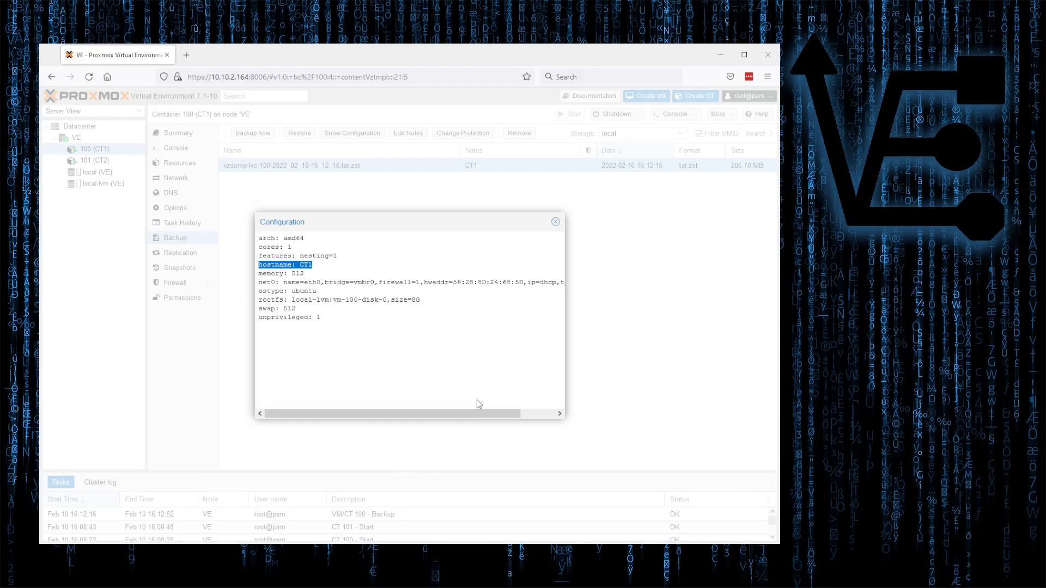
{"action": "mouse_move", "coordinate": [451, 270]}
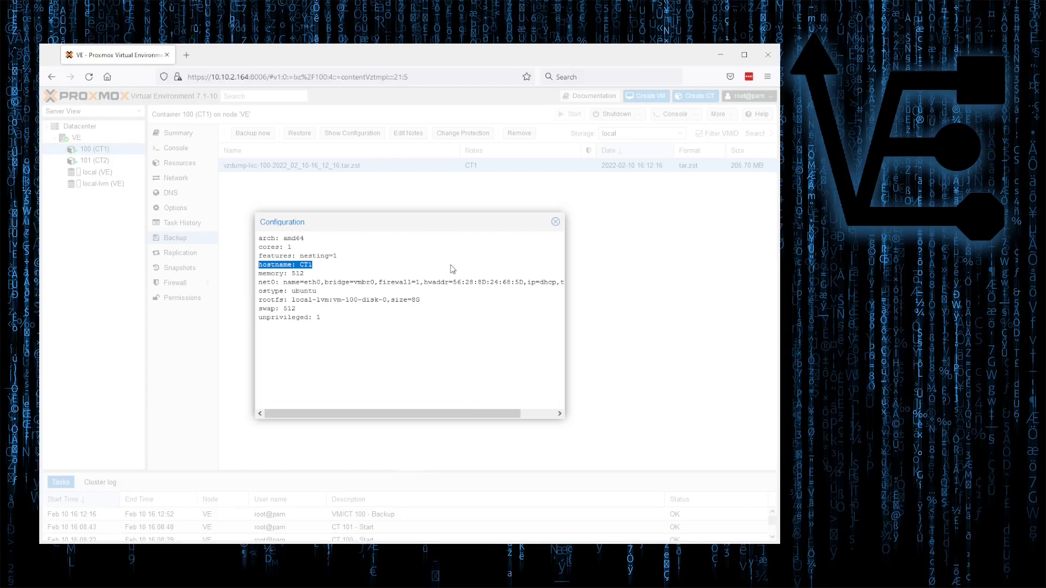
{"action": "mouse_move", "coordinate": [486, 479]}
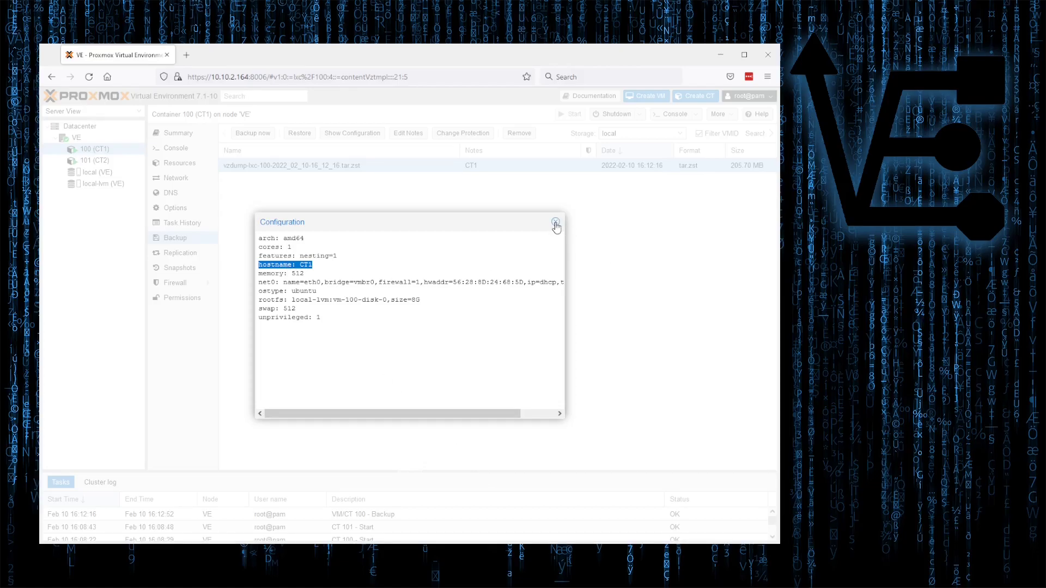
{"action": "left_click", "coordinate": [555, 223]}
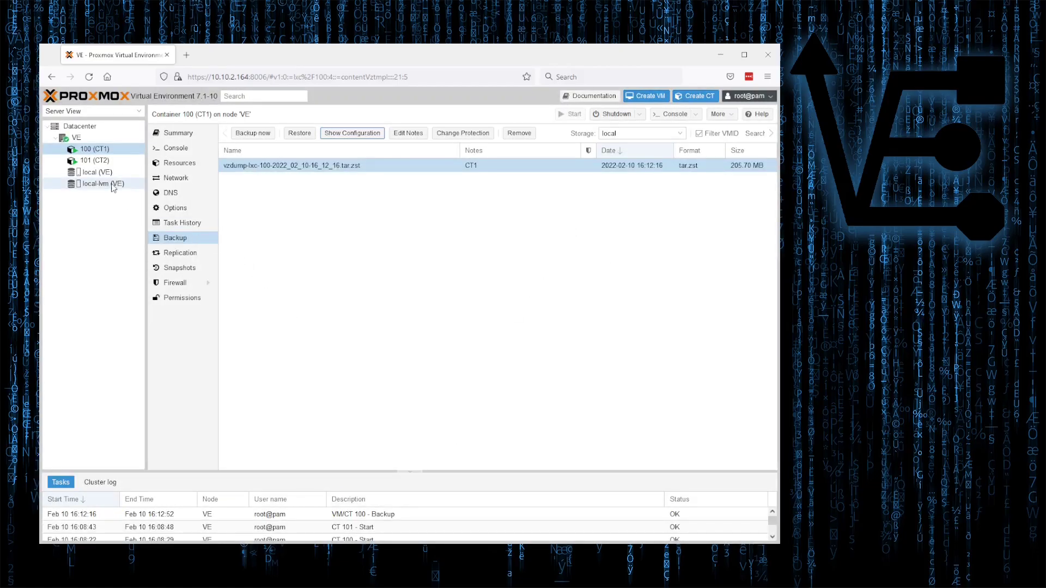
{"action": "mouse_move", "coordinate": [104, 184]}
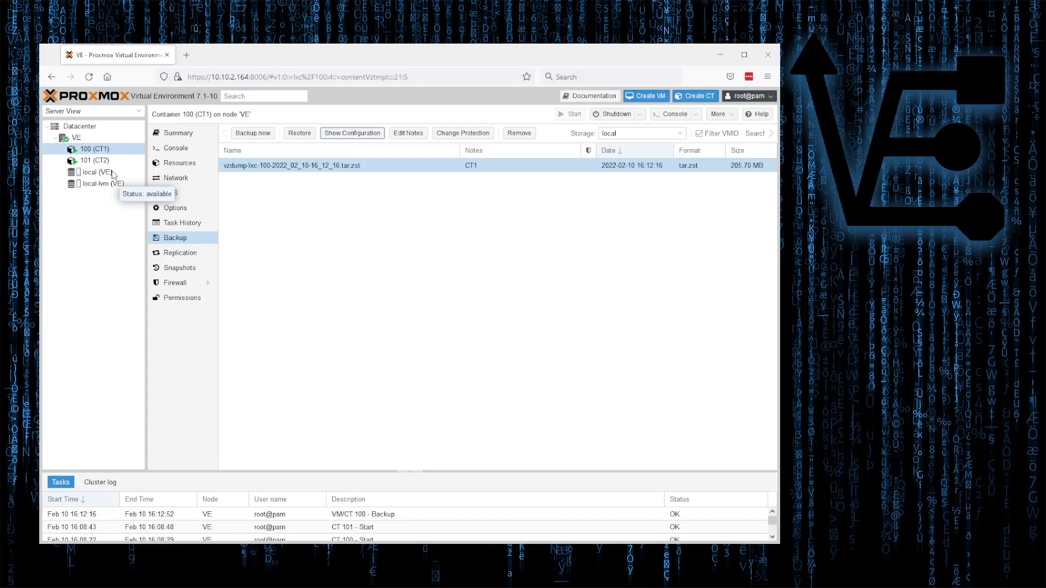
Step: Check the CT 100 backup in local storage's Backups content
{"action": "left_click", "coordinate": [94, 172]}
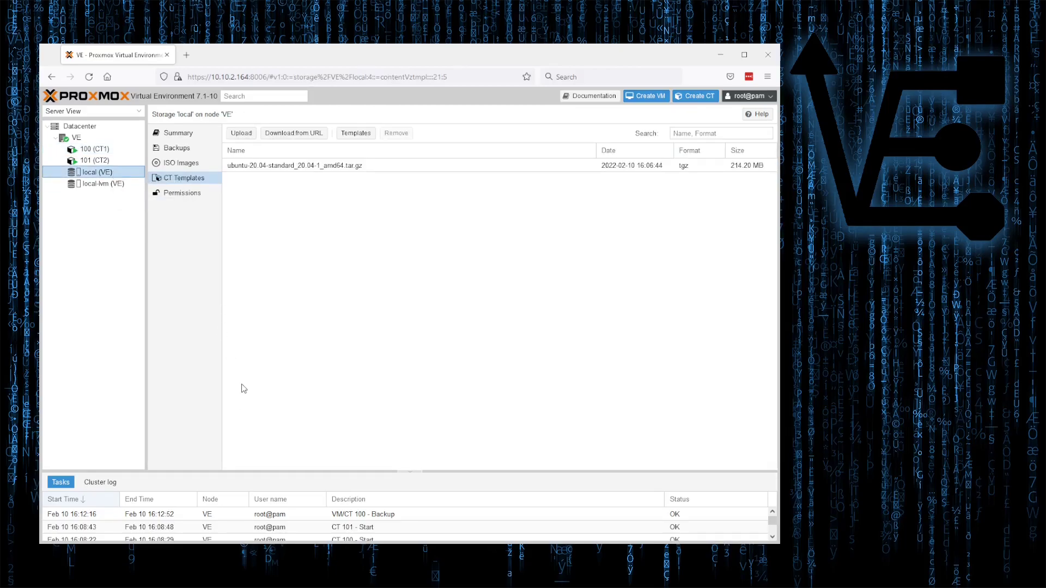
{"action": "left_click", "coordinate": [176, 147]}
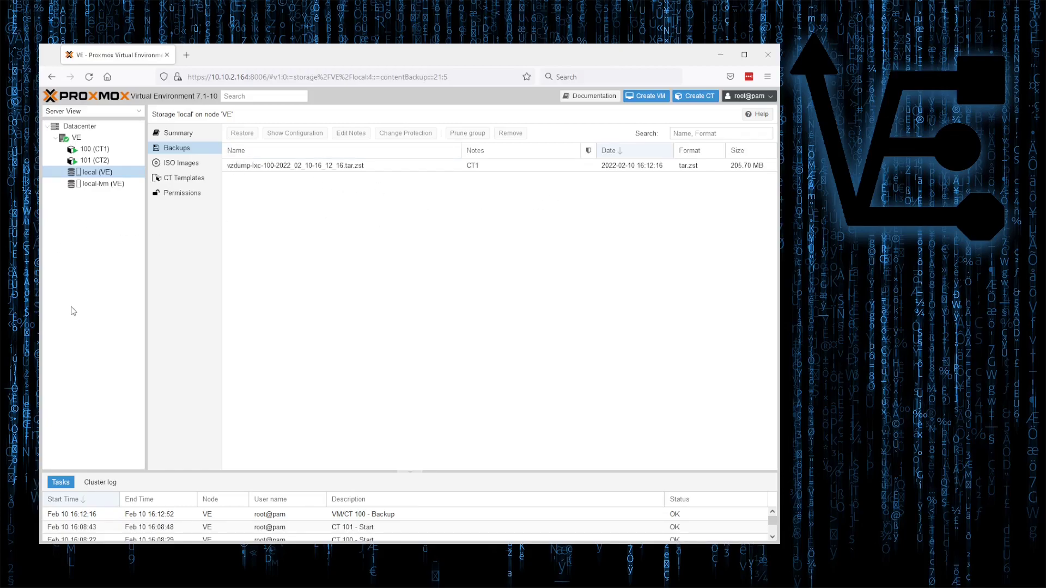
{"action": "mouse_move", "coordinate": [97, 175]}
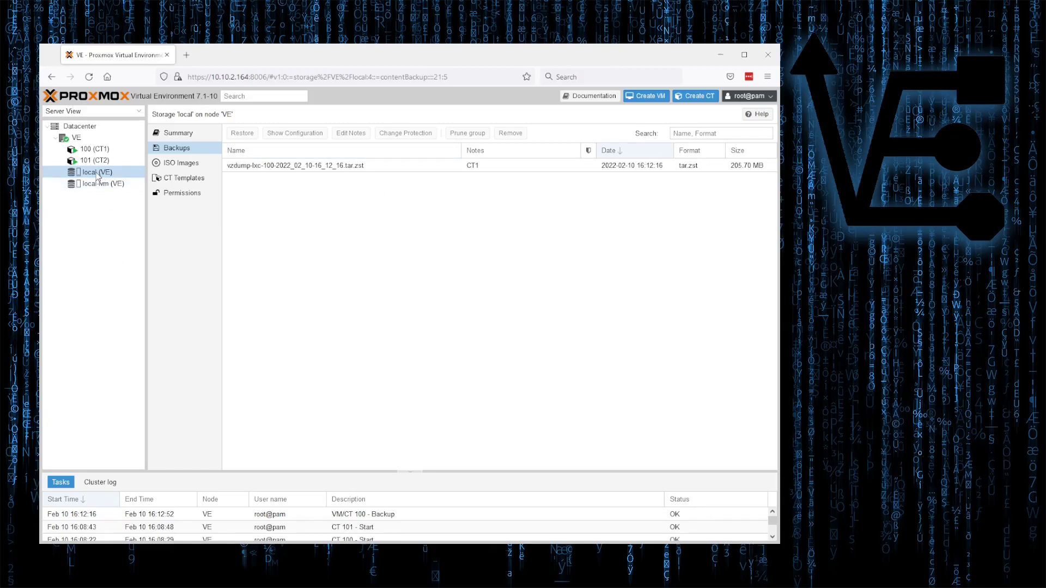
{"action": "mouse_move", "coordinate": [97, 223]}
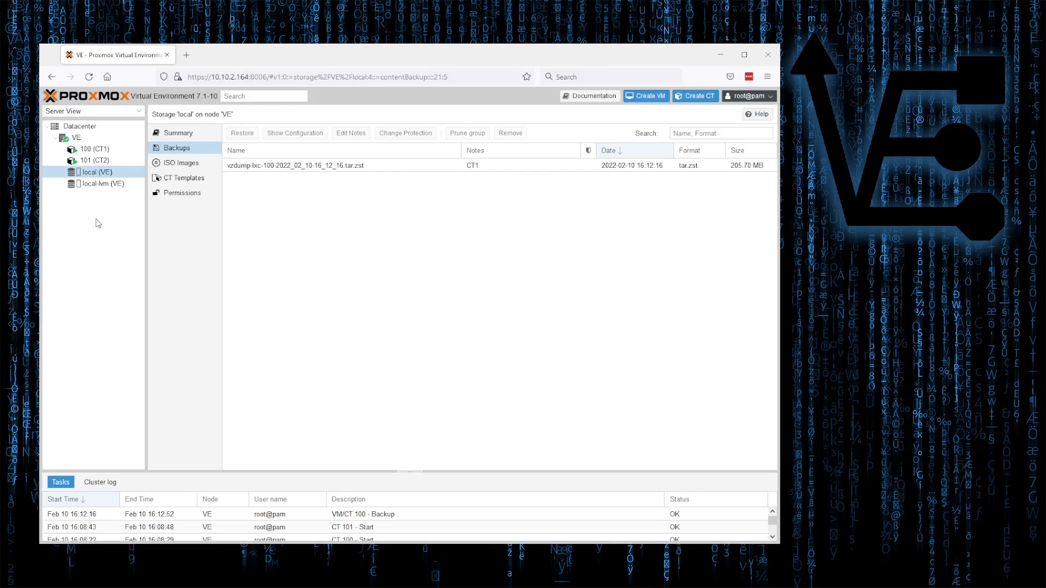
{"action": "mouse_move", "coordinate": [91, 172]}
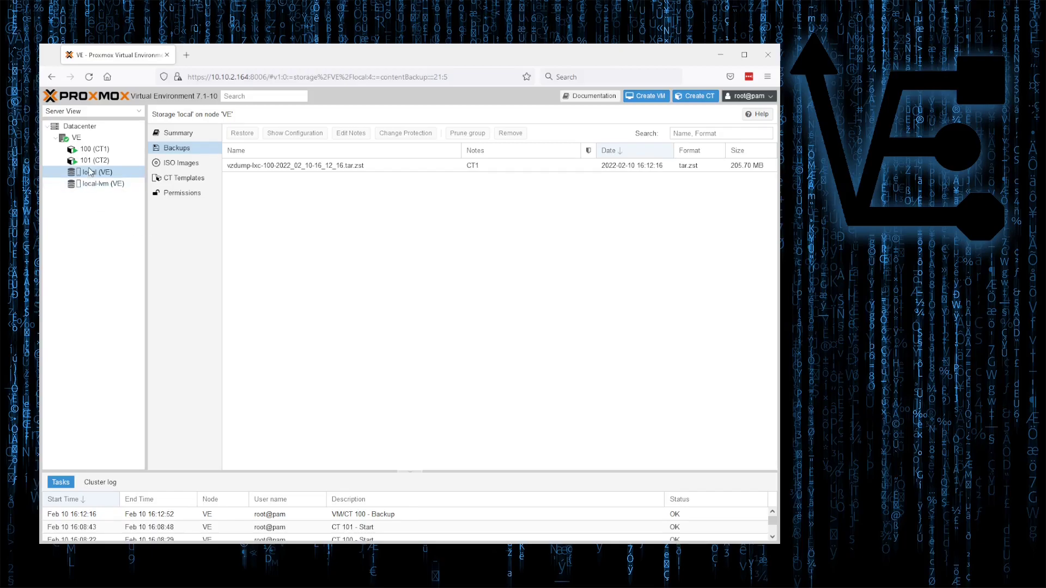
{"action": "mouse_move", "coordinate": [194, 252]}
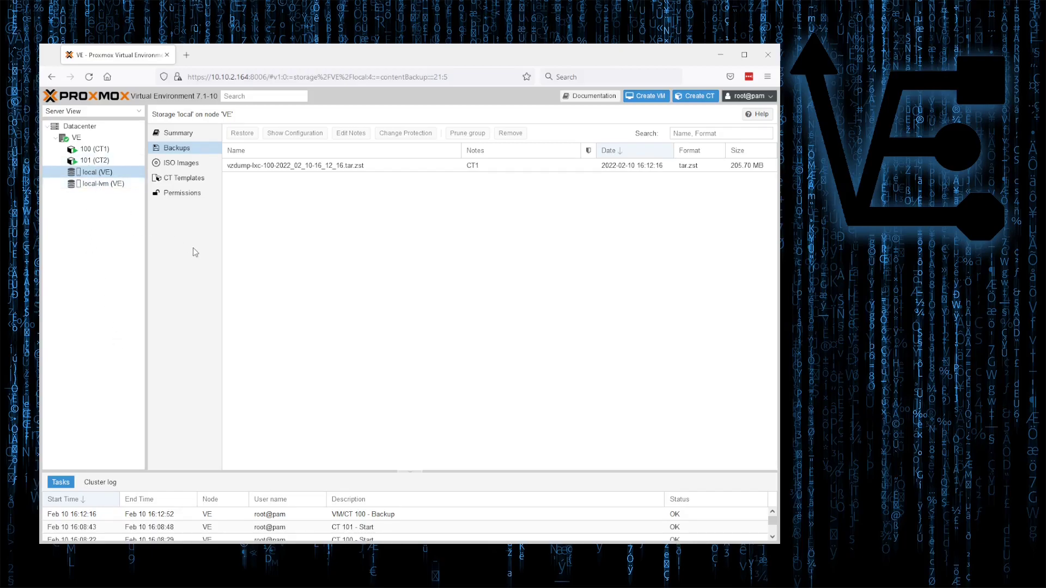
{"action": "mouse_move", "coordinate": [435, 329]}
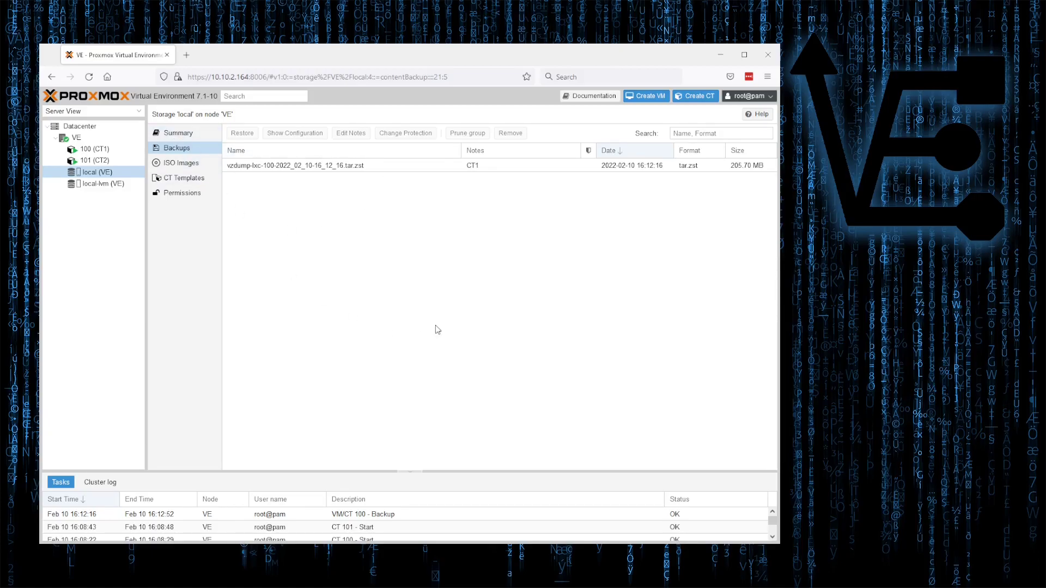
{"action": "mouse_move", "coordinate": [149, 143]}
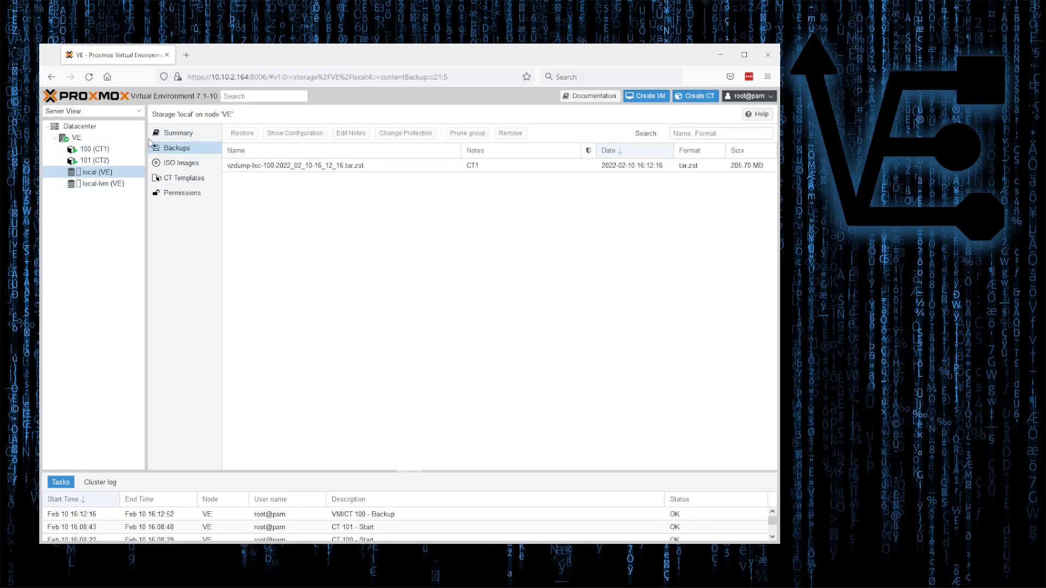
{"action": "mouse_move", "coordinate": [112, 144]}
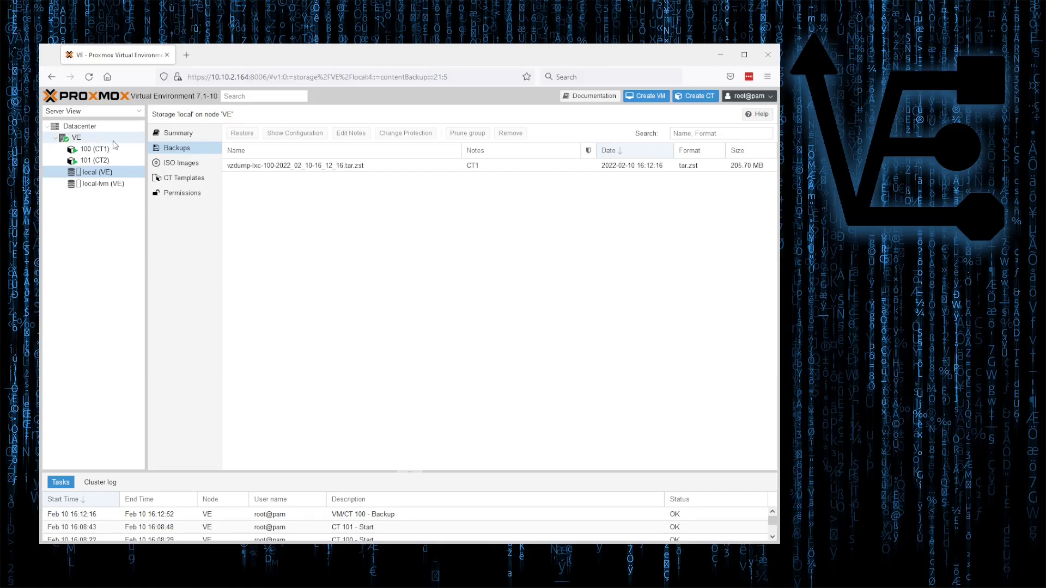
{"action": "mouse_move", "coordinate": [94, 131]}
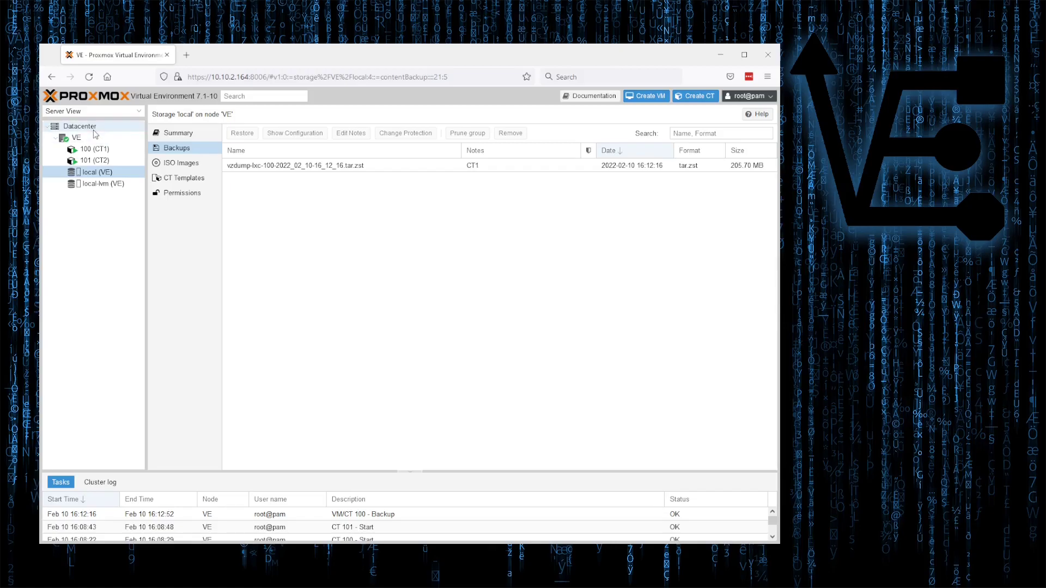
Step: Show the Datacenter's still-empty list of scheduled backup jobs
{"action": "left_click", "coordinate": [79, 126]}
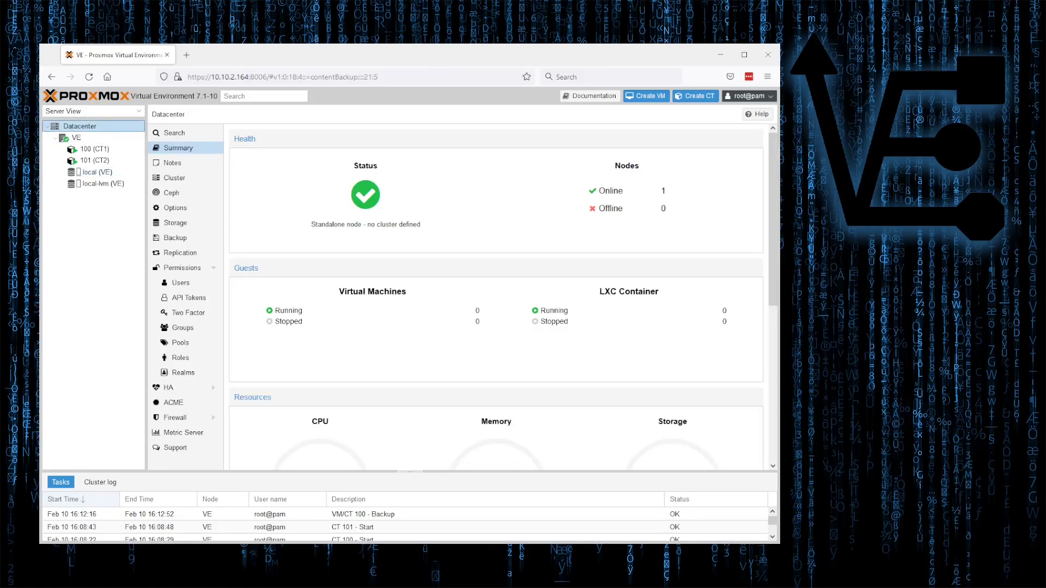
{"action": "left_click", "coordinate": [174, 237]}
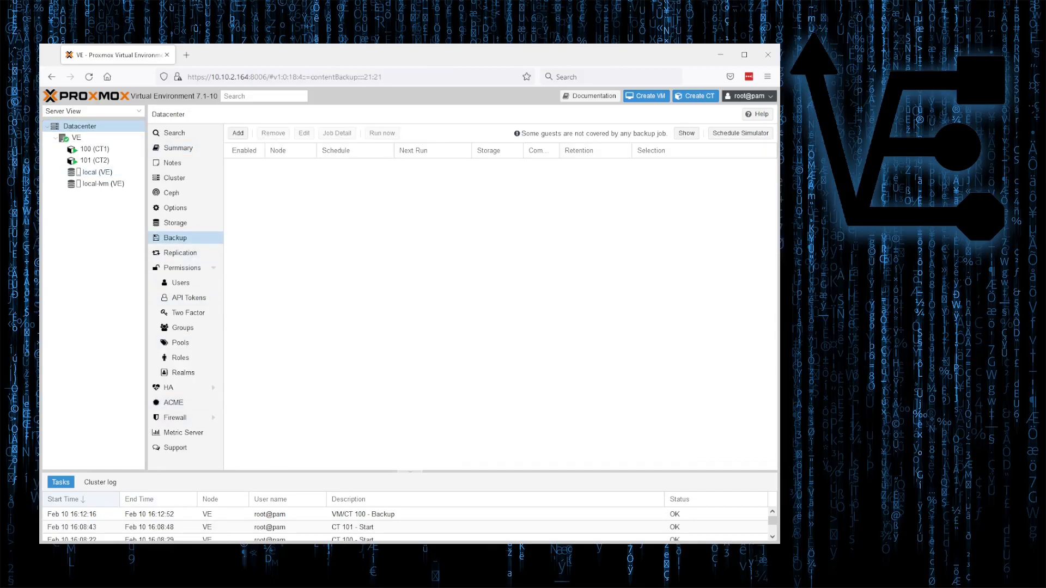
{"action": "mouse_move", "coordinate": [541, 481]}
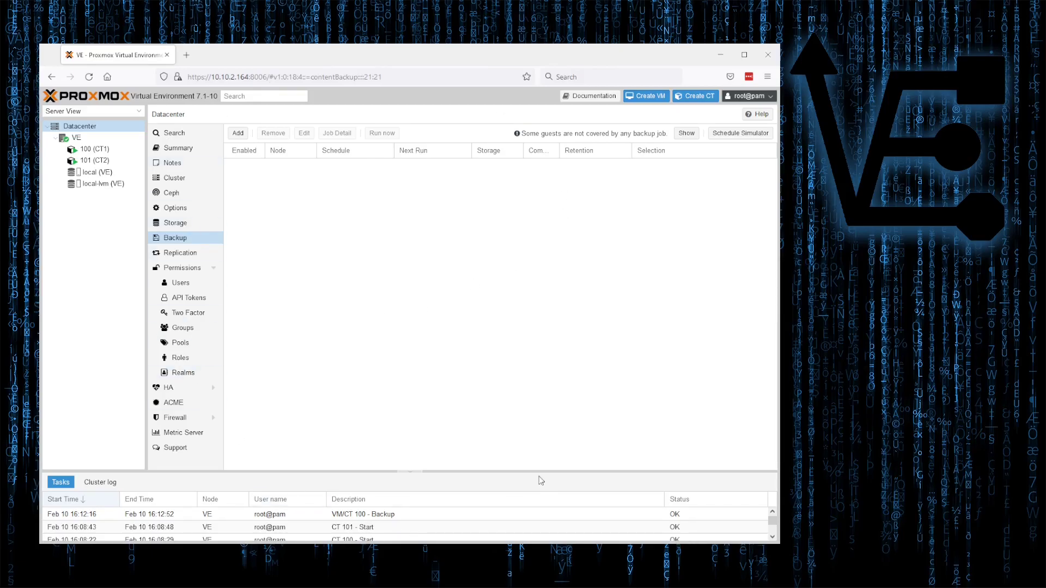
Step: Begin a new backup job and set its storage to local
{"action": "left_click", "coordinate": [237, 133]}
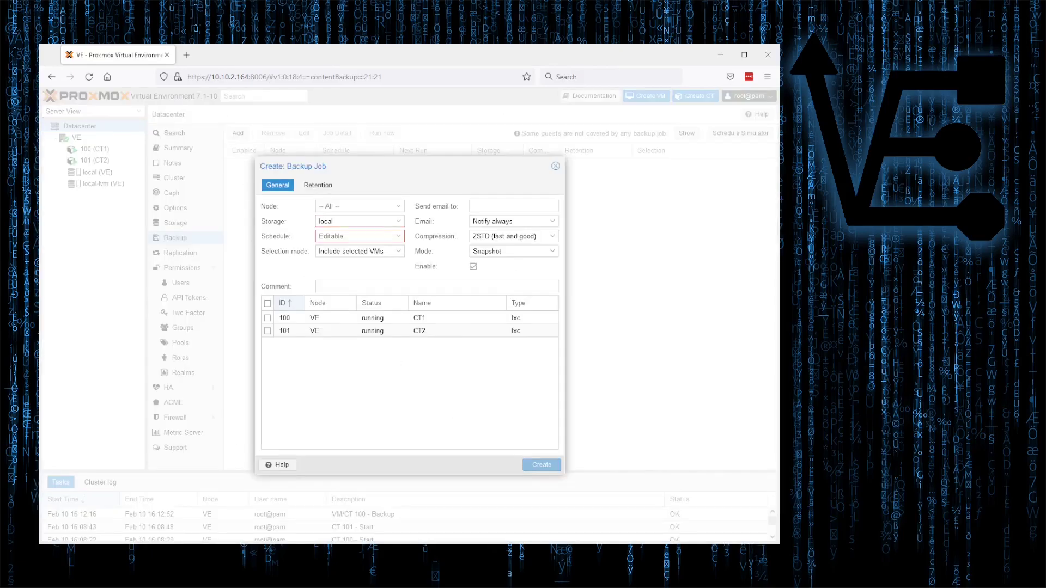
{"action": "mouse_move", "coordinate": [295, 534]}
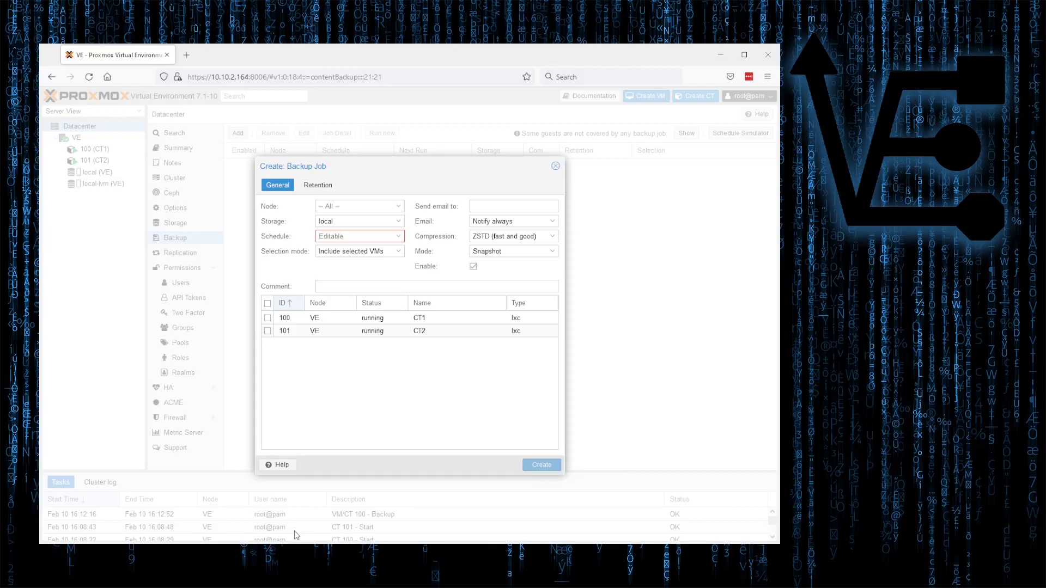
{"action": "mouse_move", "coordinate": [308, 288]}
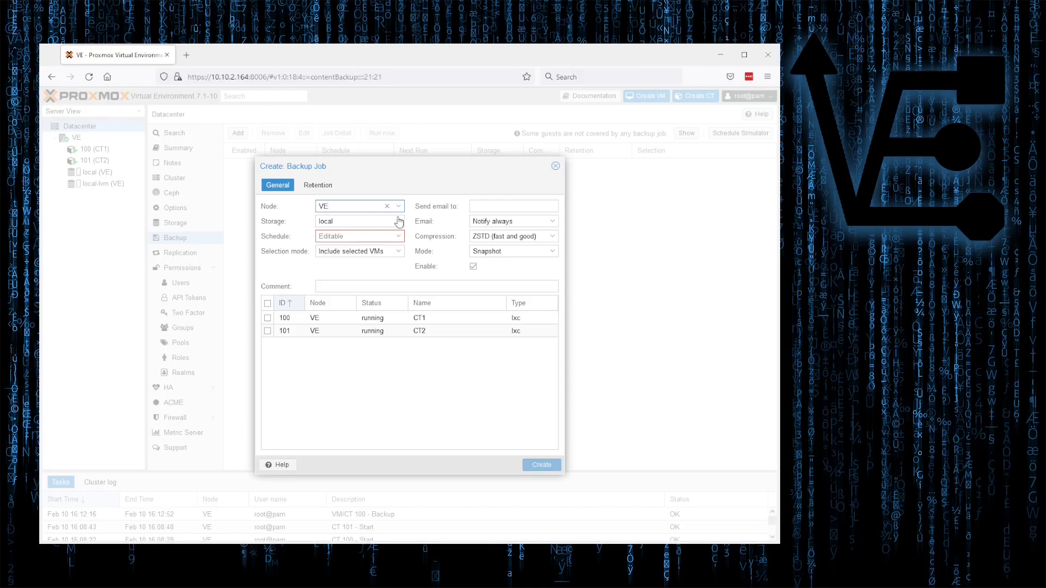
{"action": "left_click", "coordinate": [399, 221]}
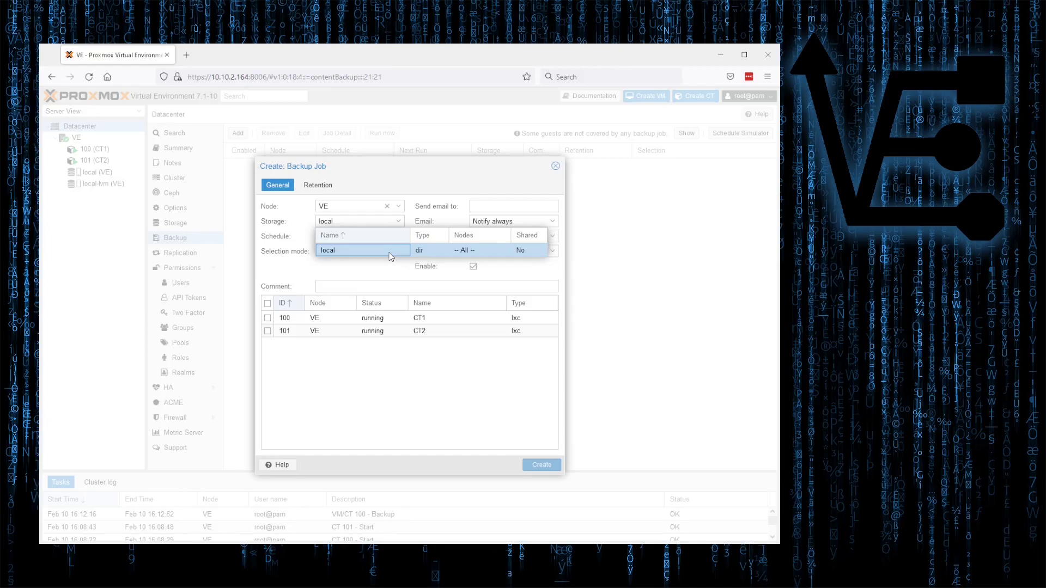
{"action": "left_click", "coordinate": [359, 251]}
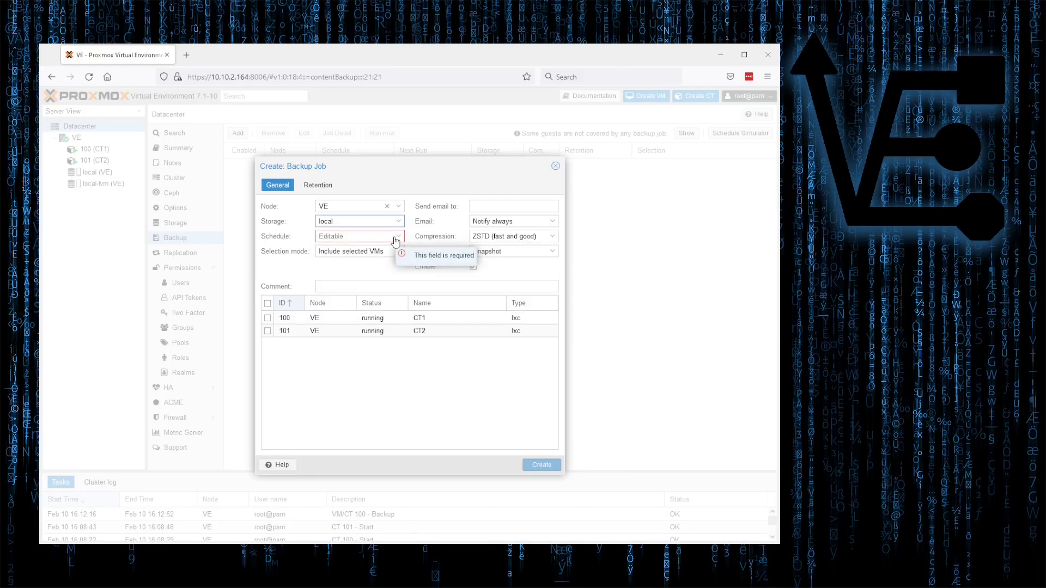
Step: Schedule the job with the preset 'Sunday 01:00'
{"action": "left_click", "coordinate": [398, 236]}
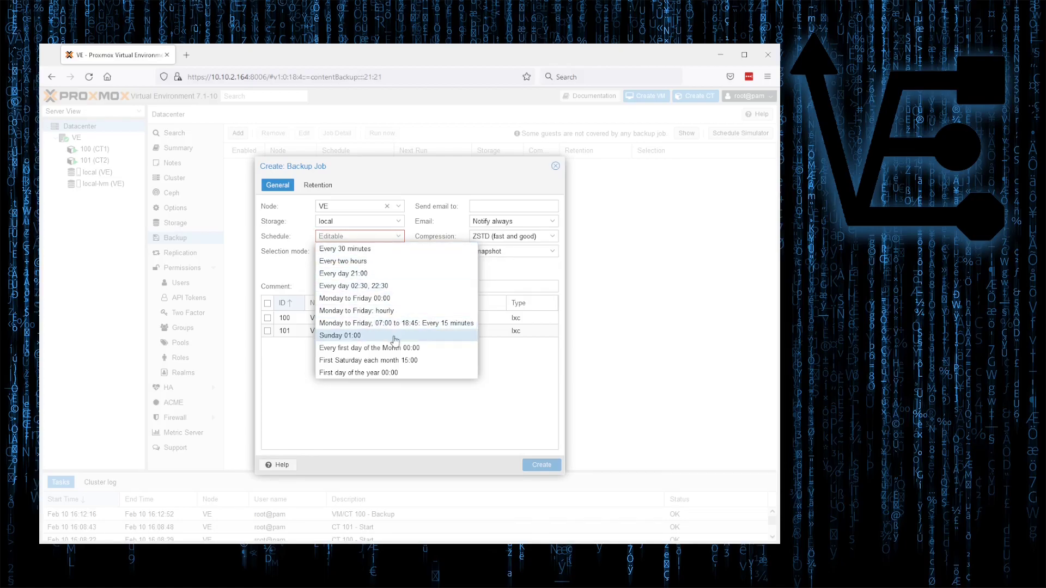
{"action": "mouse_move", "coordinate": [399, 327]}
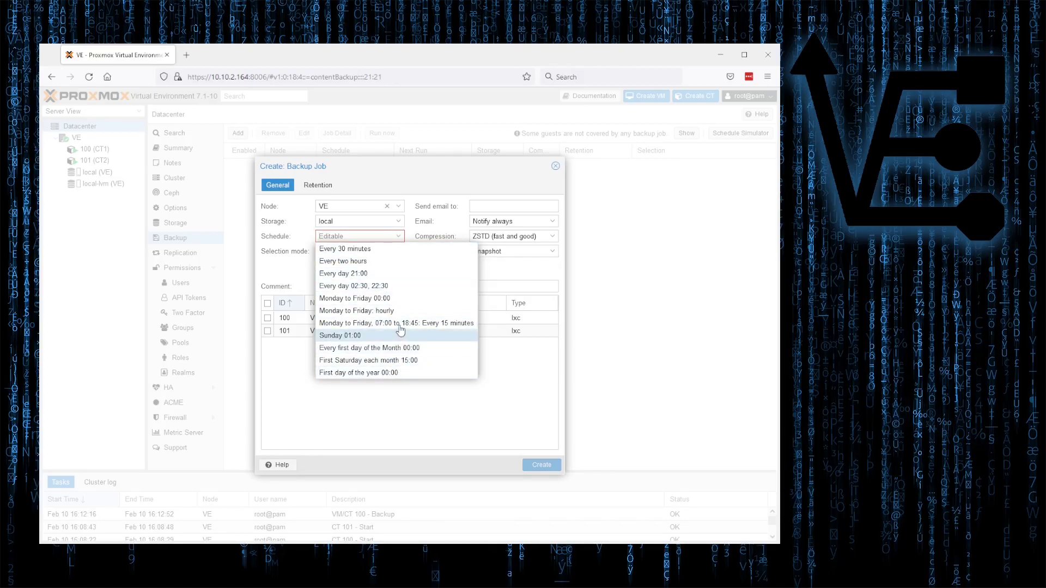
{"action": "mouse_move", "coordinate": [389, 248]}
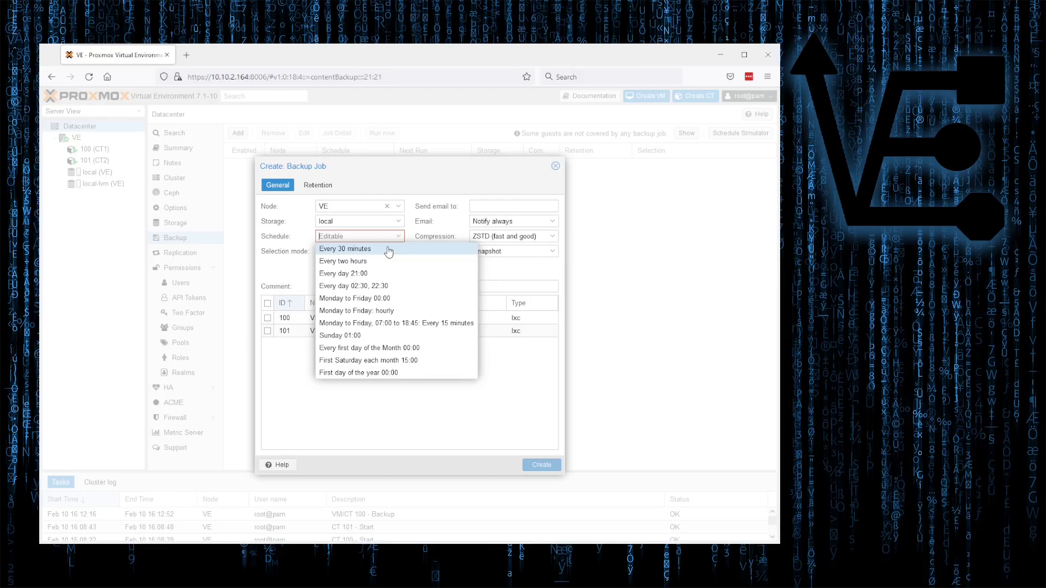
{"action": "mouse_move", "coordinate": [398, 274]}
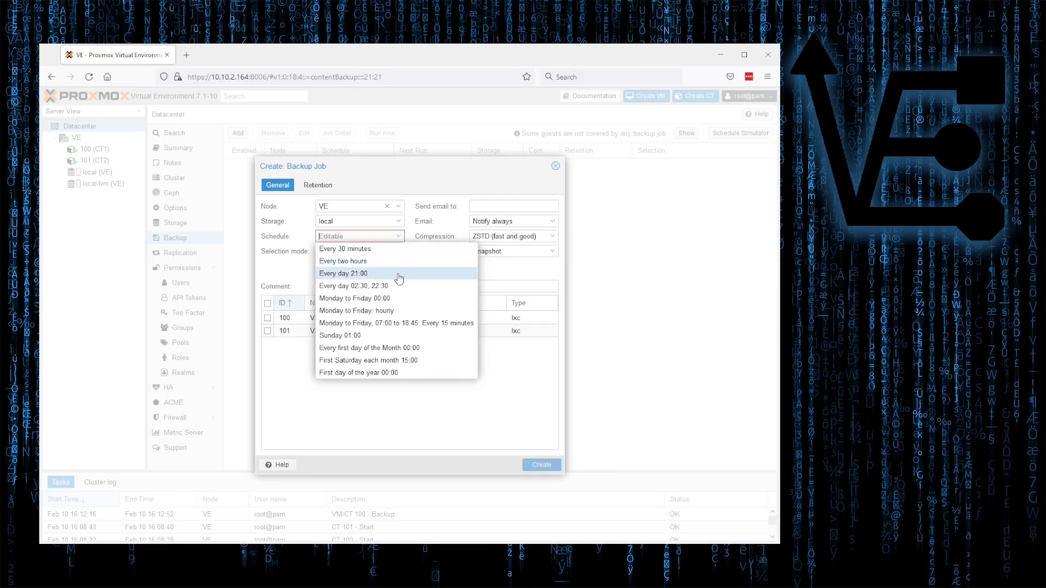
{"action": "mouse_move", "coordinate": [399, 256]}
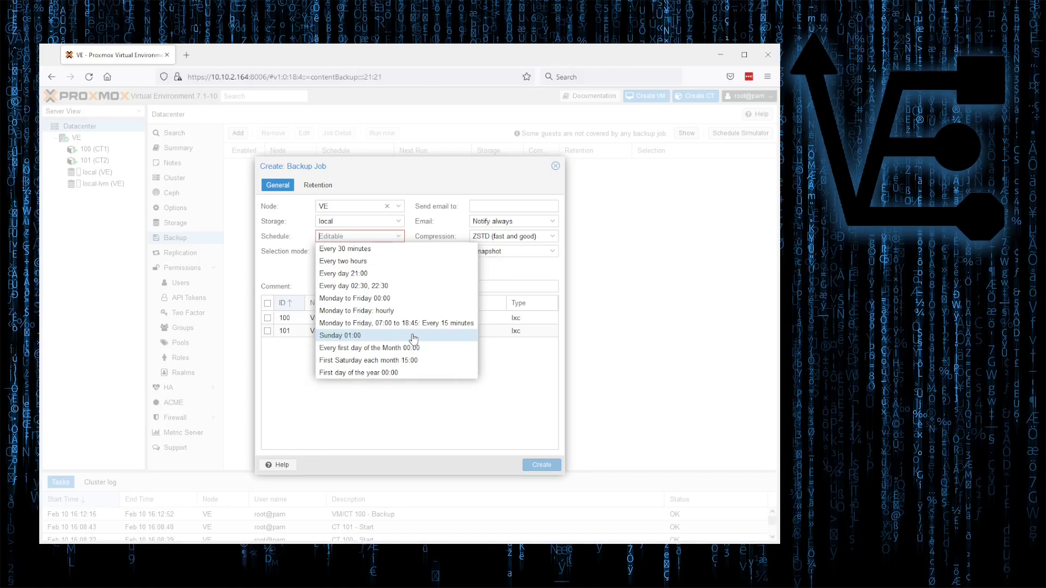
{"action": "left_click", "coordinate": [340, 335]}
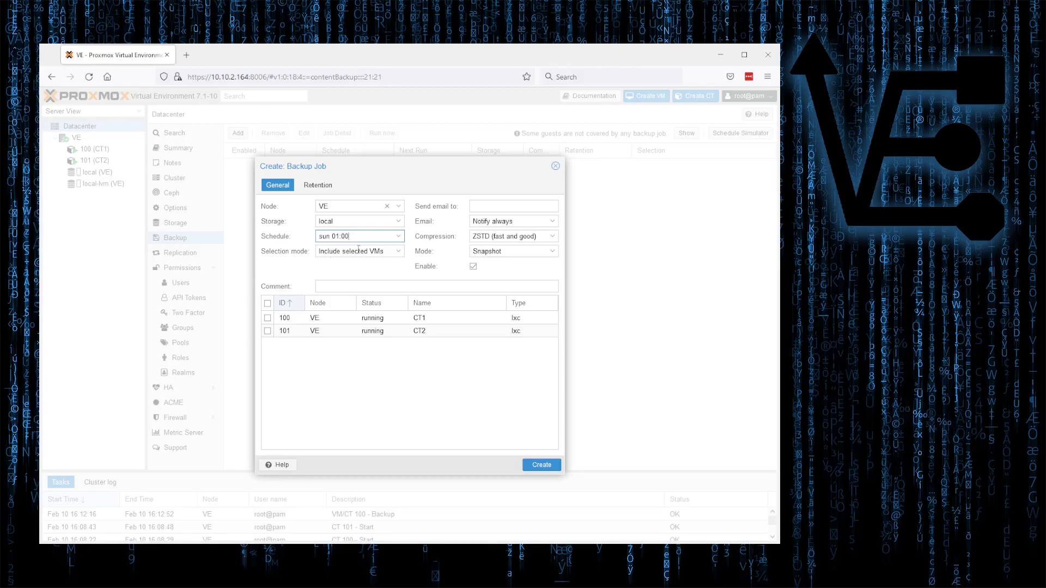
{"action": "left_click", "coordinate": [395, 252]}
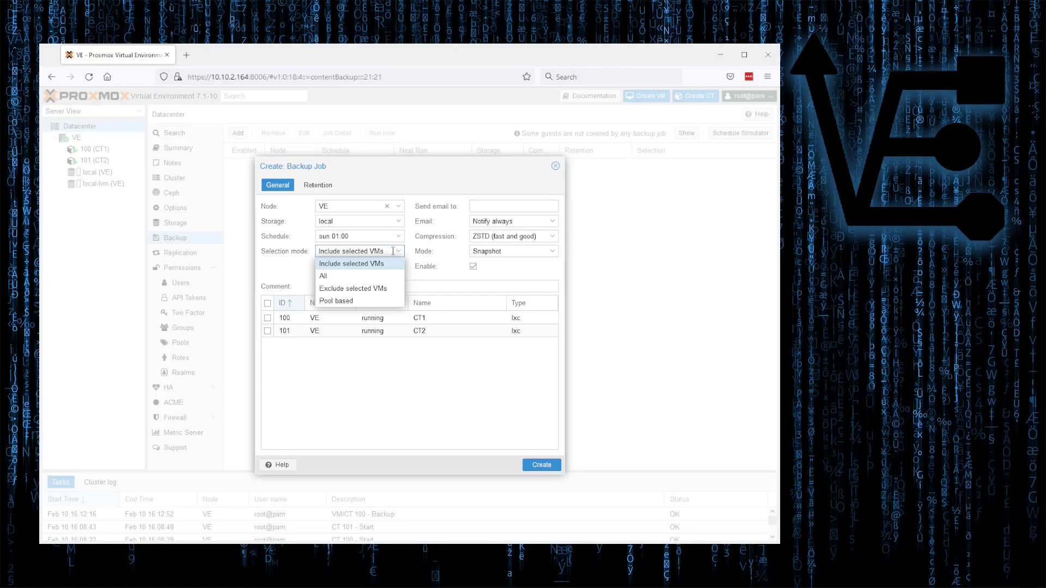
{"action": "mouse_move", "coordinate": [389, 264]}
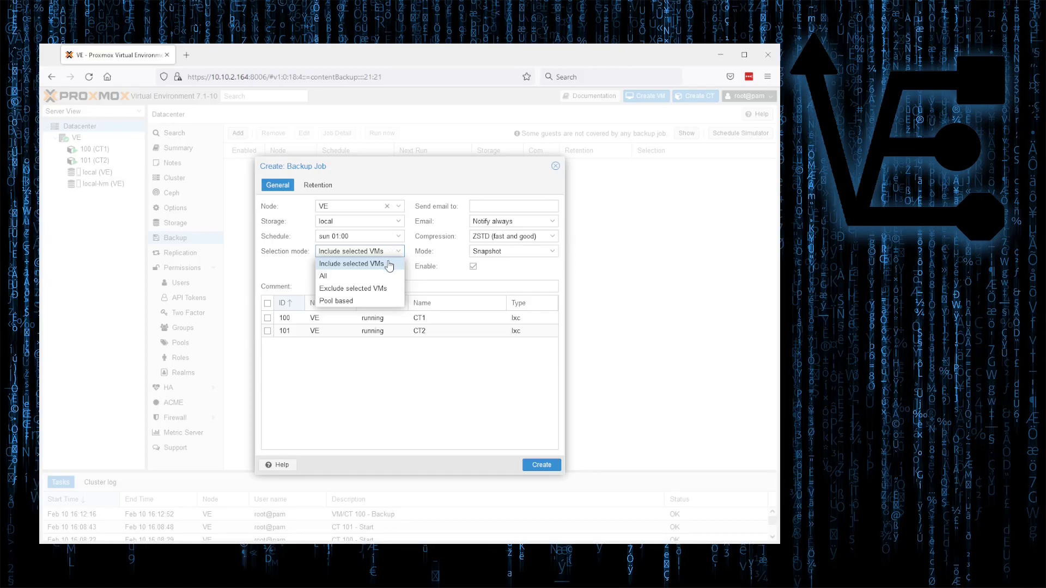
{"action": "mouse_move", "coordinate": [385, 275]}
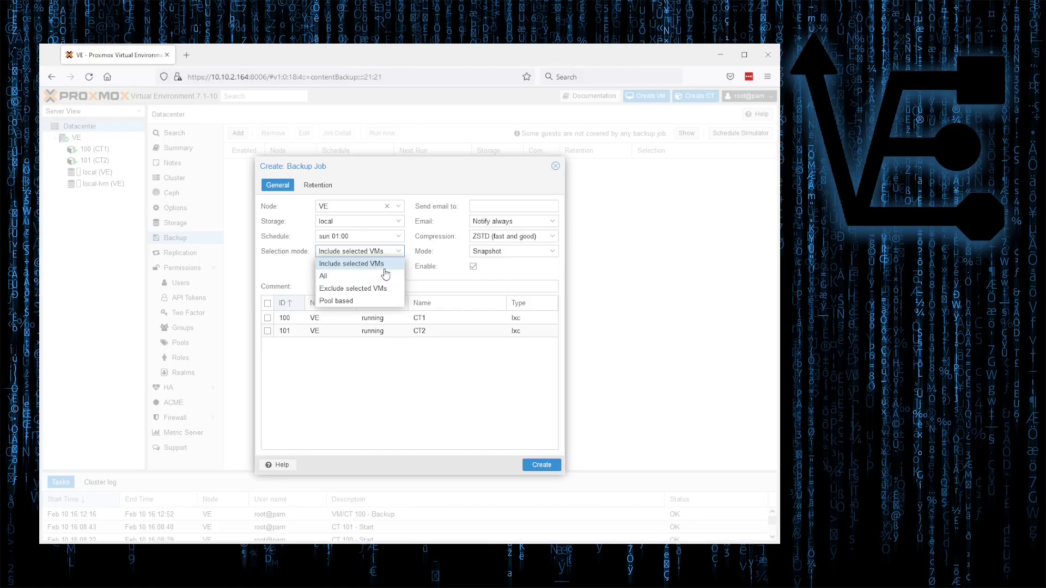
{"action": "mouse_move", "coordinate": [380, 274]}
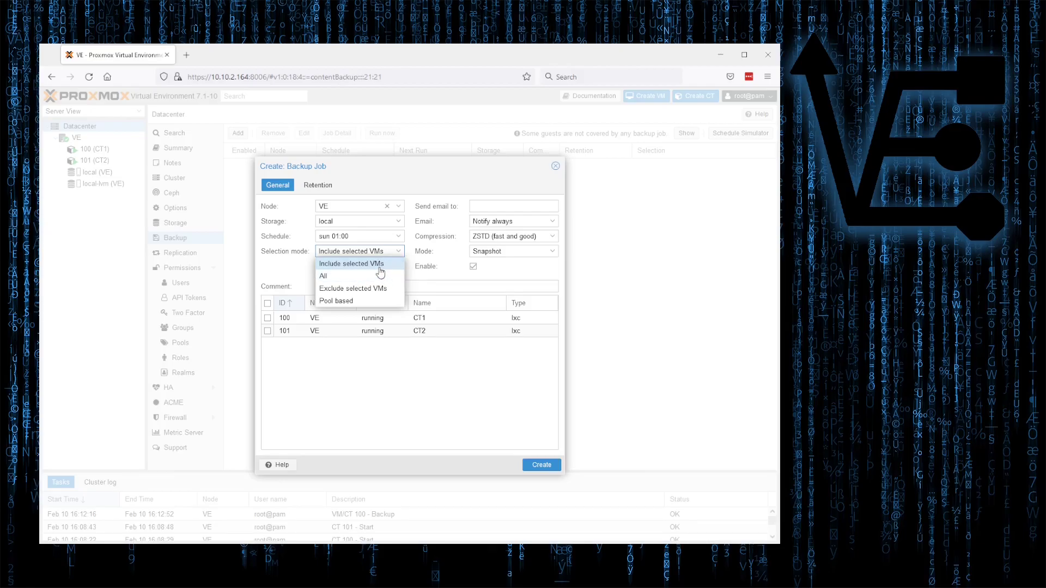
{"action": "mouse_move", "coordinate": [359, 288]}
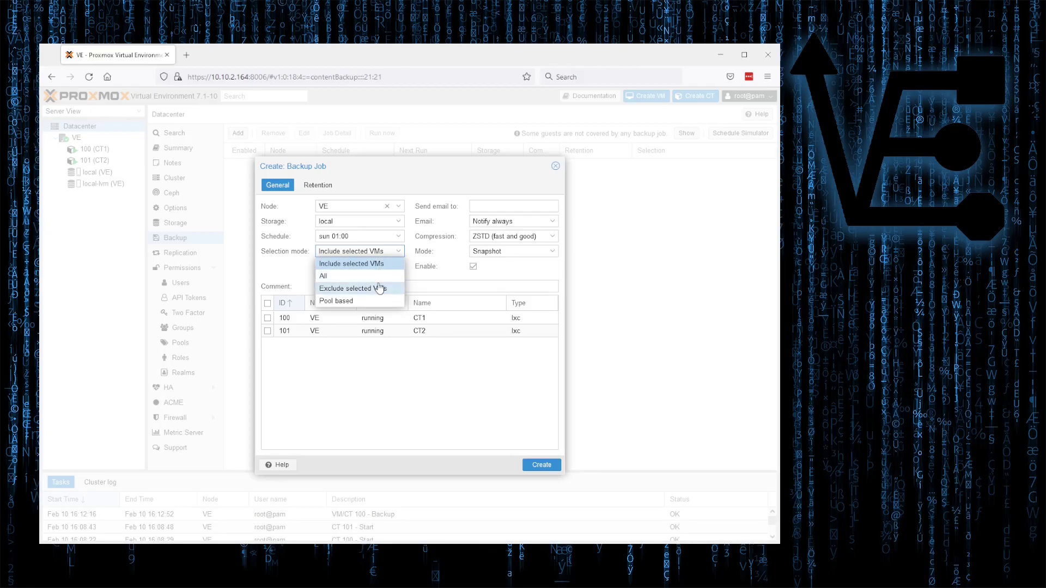
{"action": "mouse_move", "coordinate": [352, 263]}
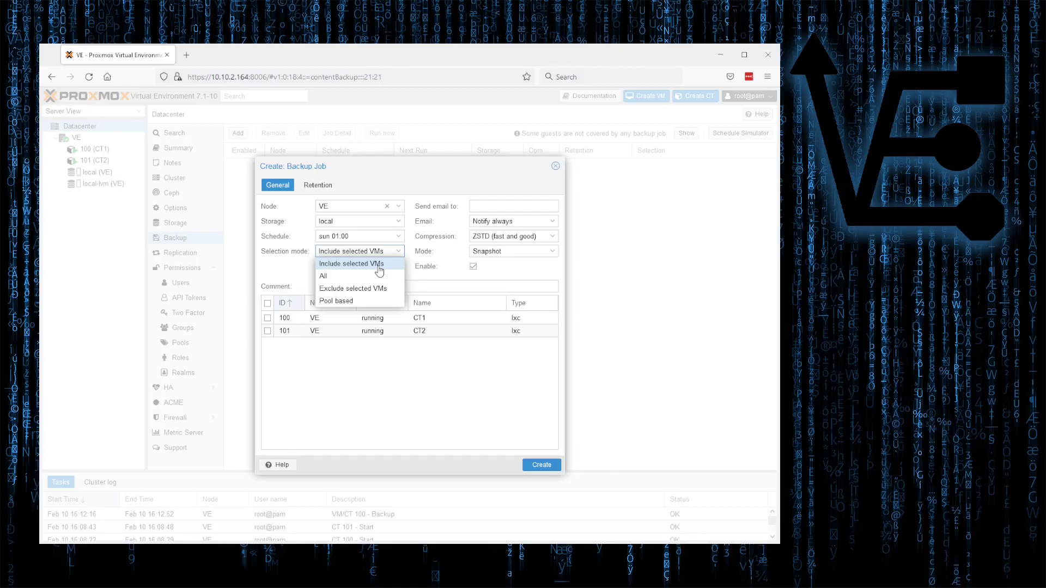
{"action": "mouse_move", "coordinate": [374, 301]}
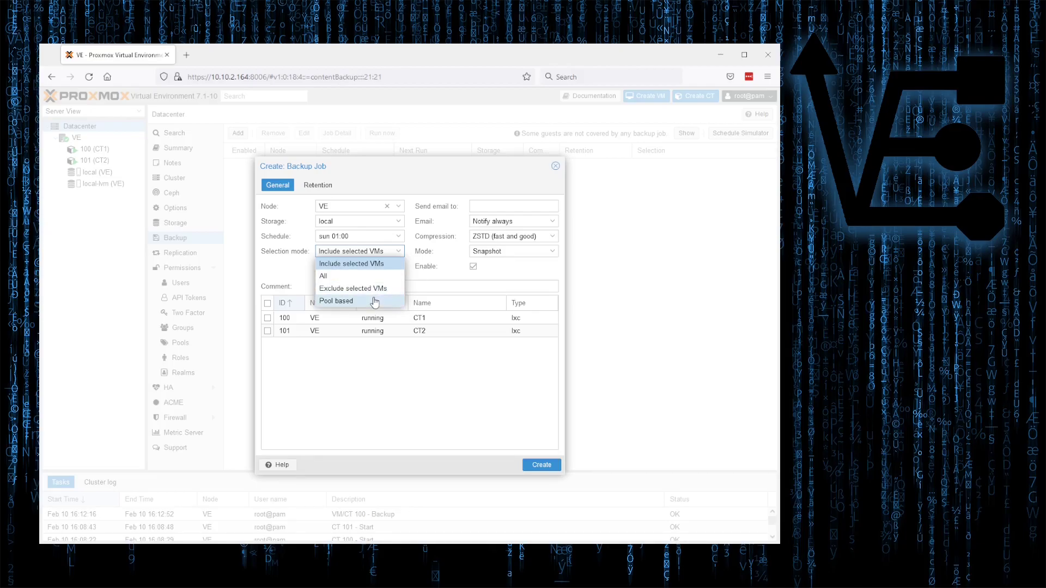
{"action": "mouse_move", "coordinate": [371, 274]}
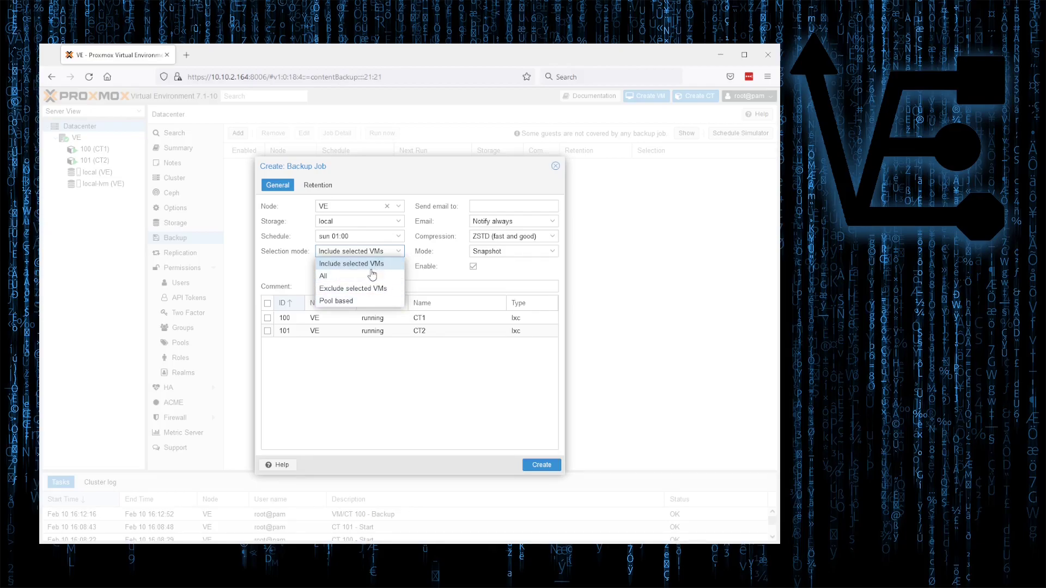
{"action": "left_click", "coordinate": [353, 264]}
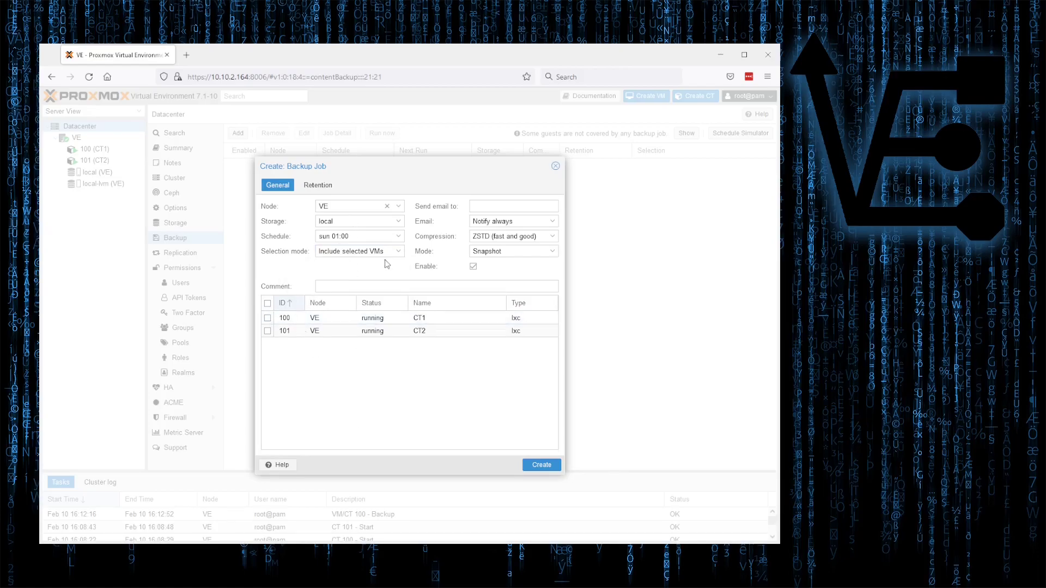
{"action": "mouse_move", "coordinate": [272, 368]}
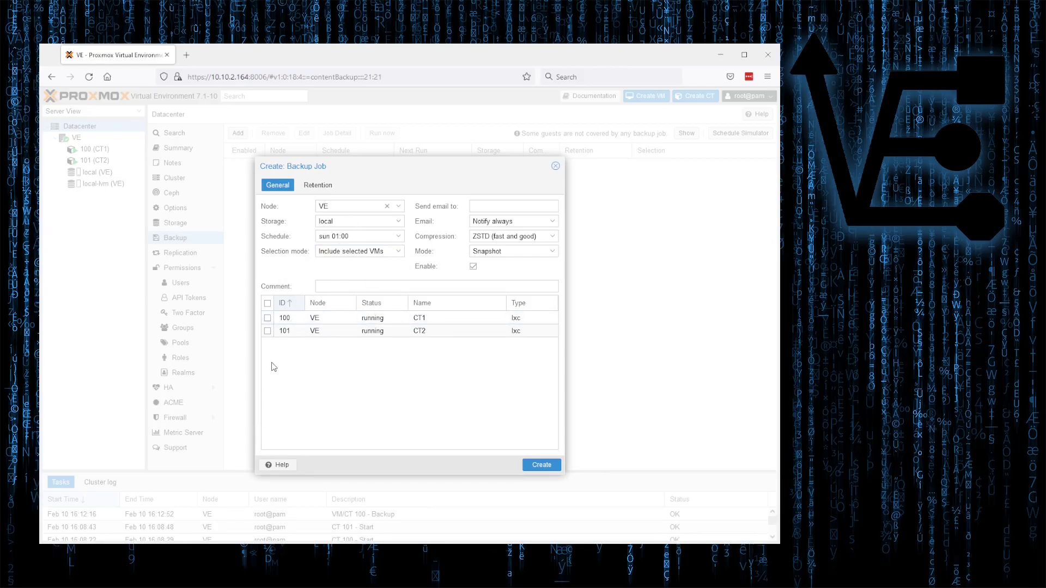
Step: Tick both CT 100 and 101 for the job, keeping always-notify email and snapshot mode
{"action": "left_click", "coordinate": [268, 303]}
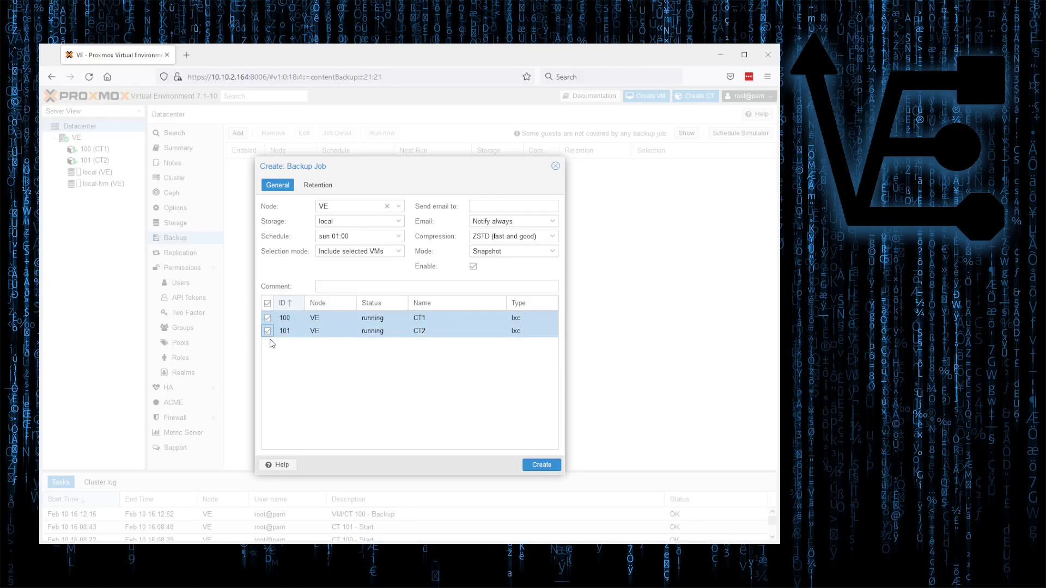
{"action": "mouse_move", "coordinate": [270, 388]}
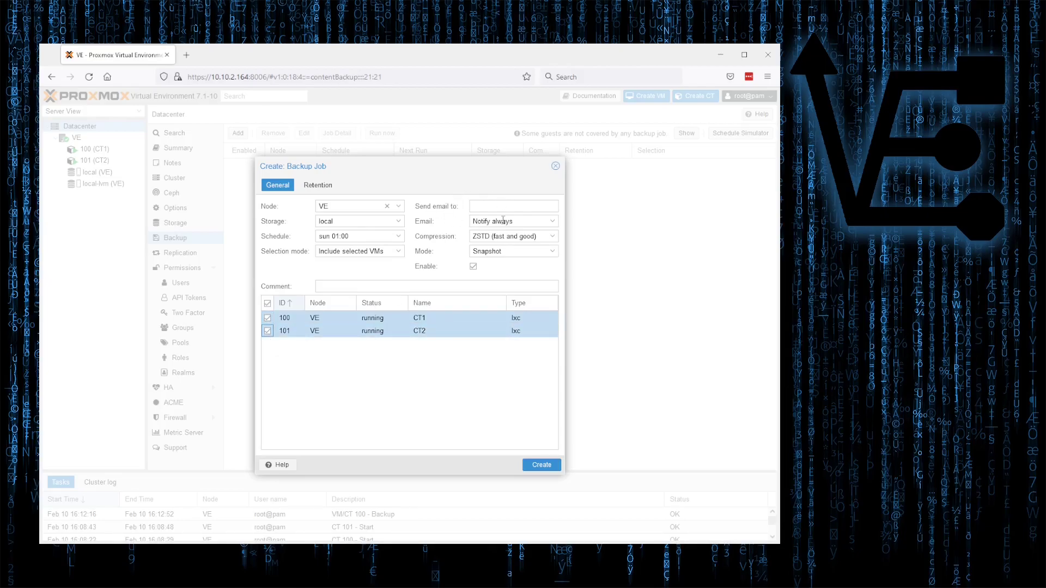
{"action": "left_click", "coordinate": [513, 206]}
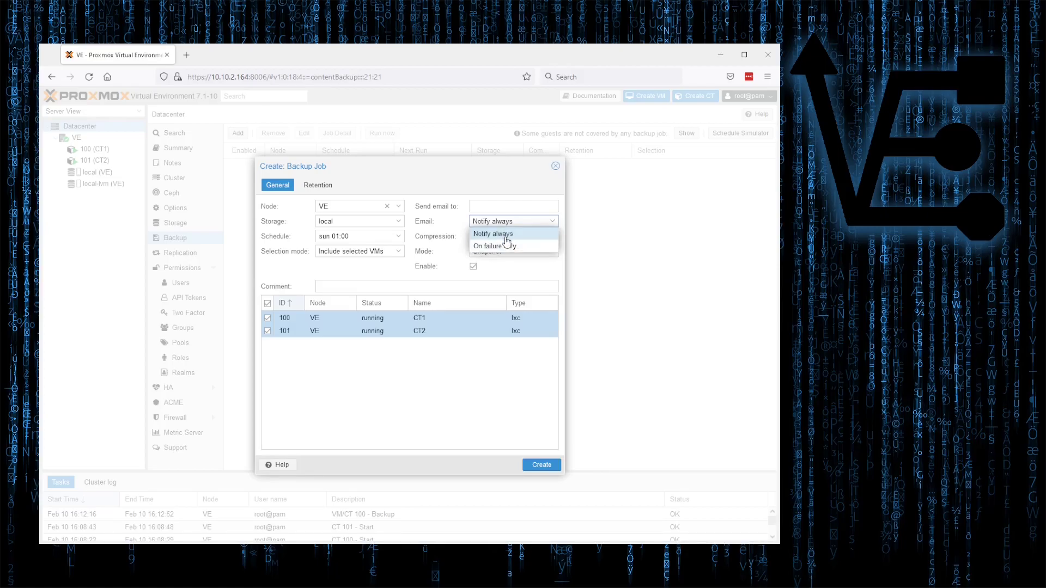
{"action": "mouse_move", "coordinate": [534, 249]}
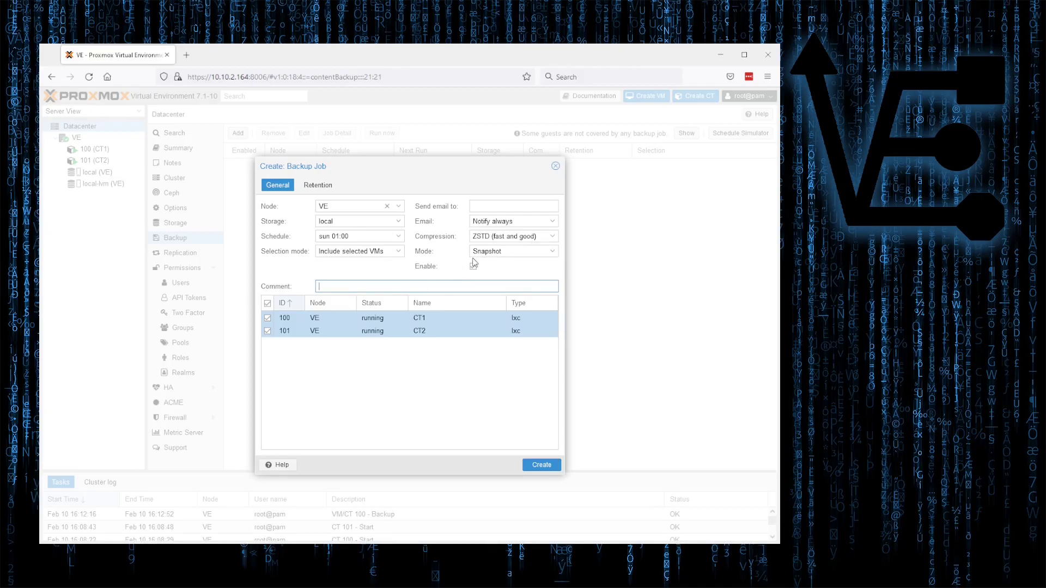
{"action": "left_click", "coordinate": [512, 250]}
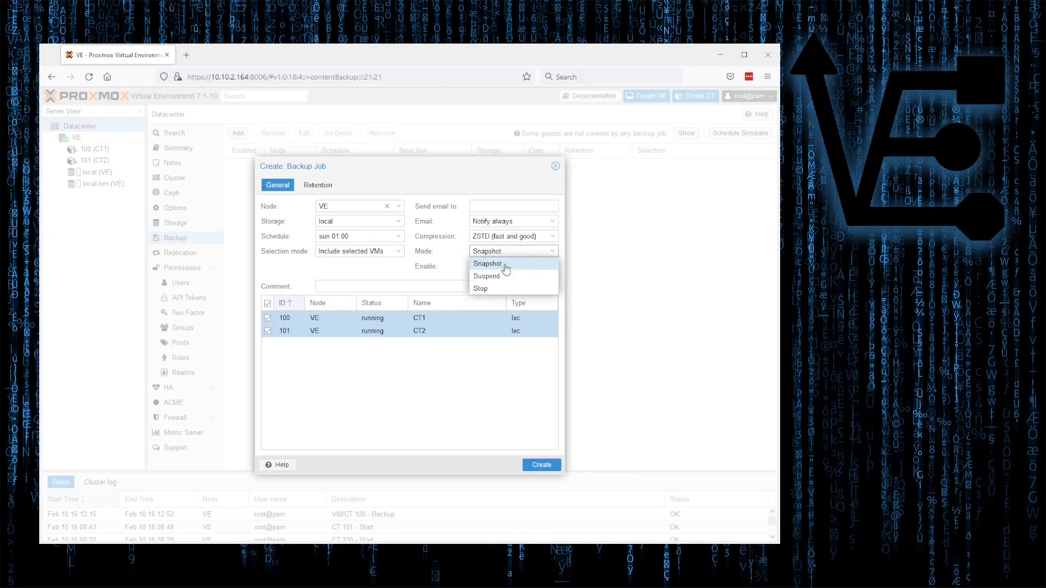
{"action": "left_click", "coordinate": [488, 263]}
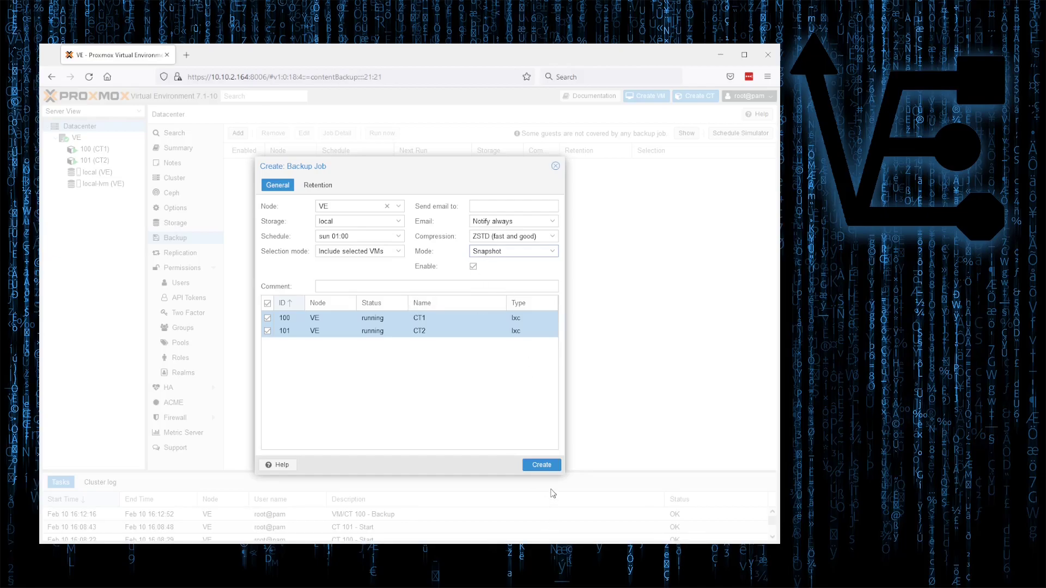
Step: Create the Sunday 01:00 job for CT 100 and 101, then view local storage's backups
{"action": "left_click", "coordinate": [541, 465]}
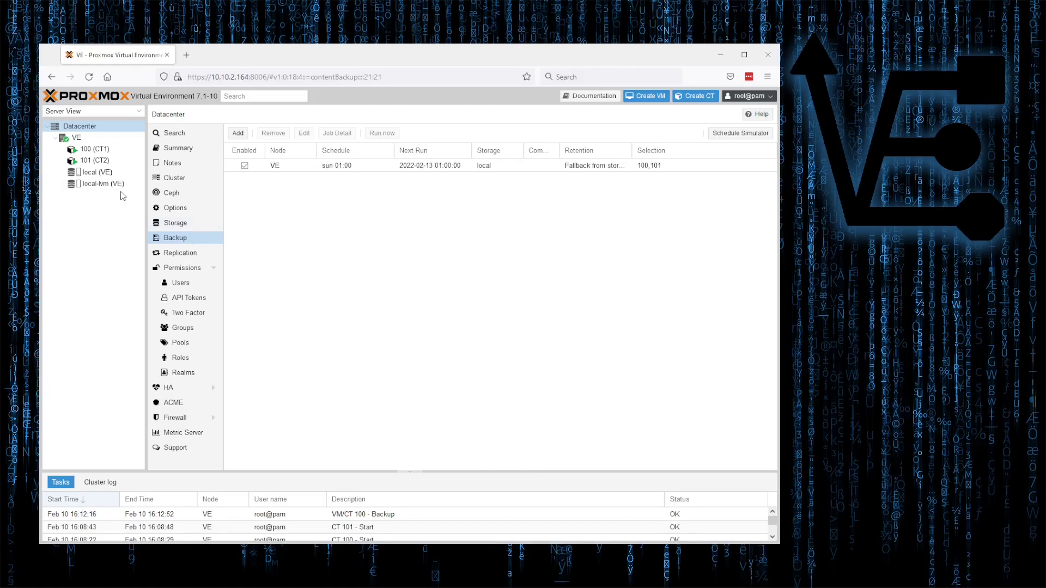
{"action": "left_click", "coordinate": [90, 171]}
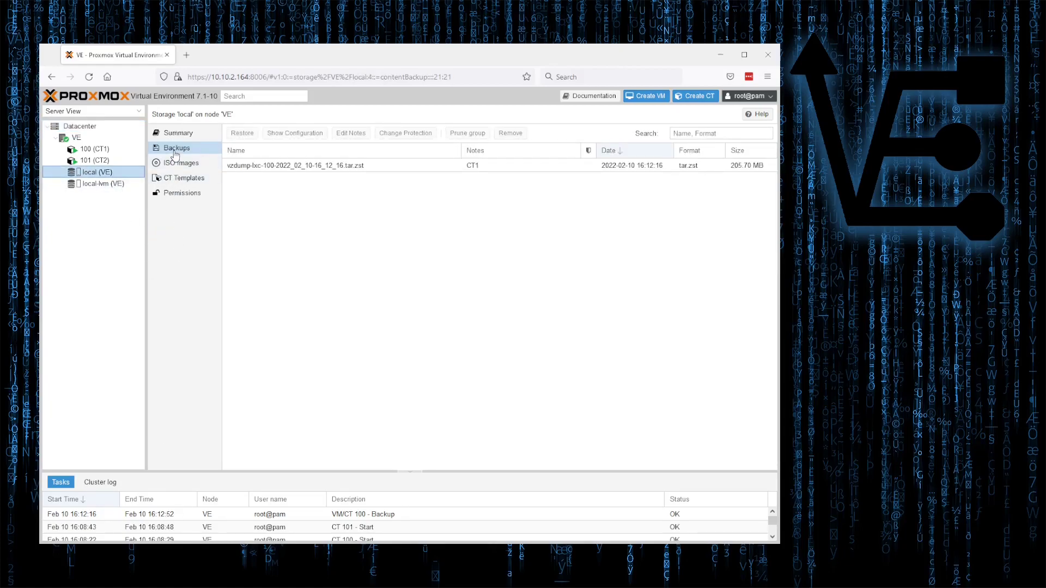